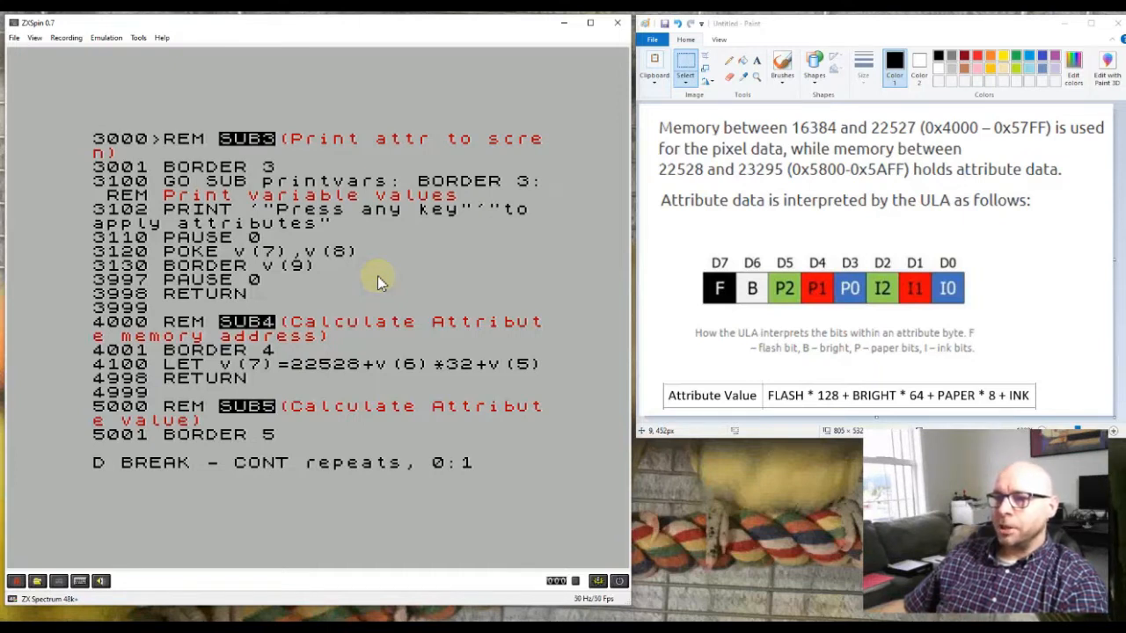
mouse_move(883, 126)
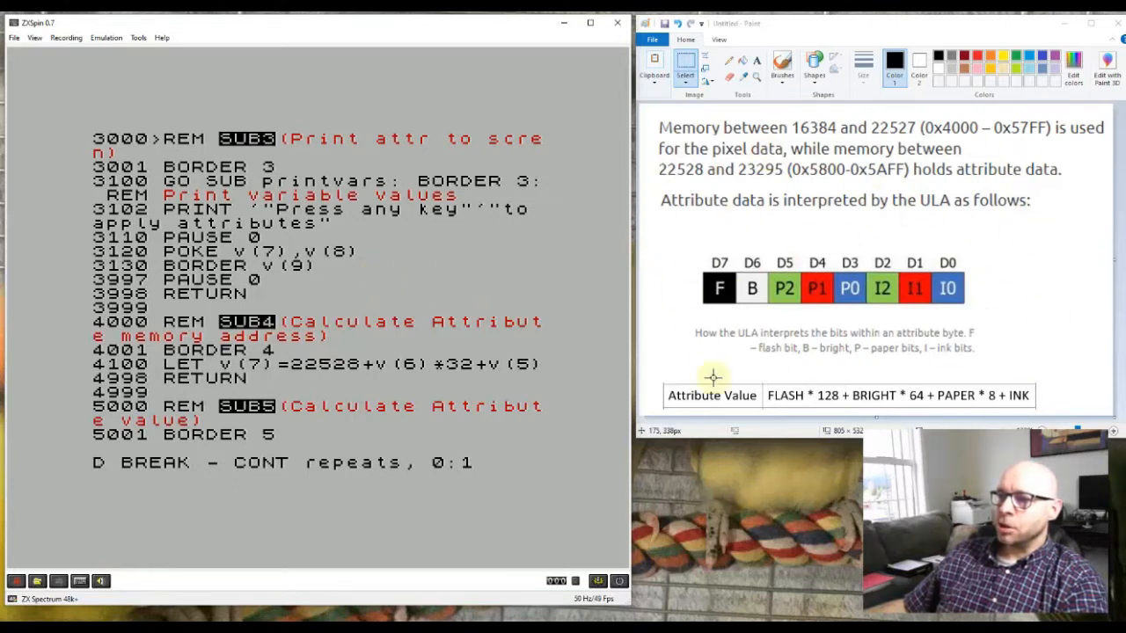
mouse_move(672, 350)
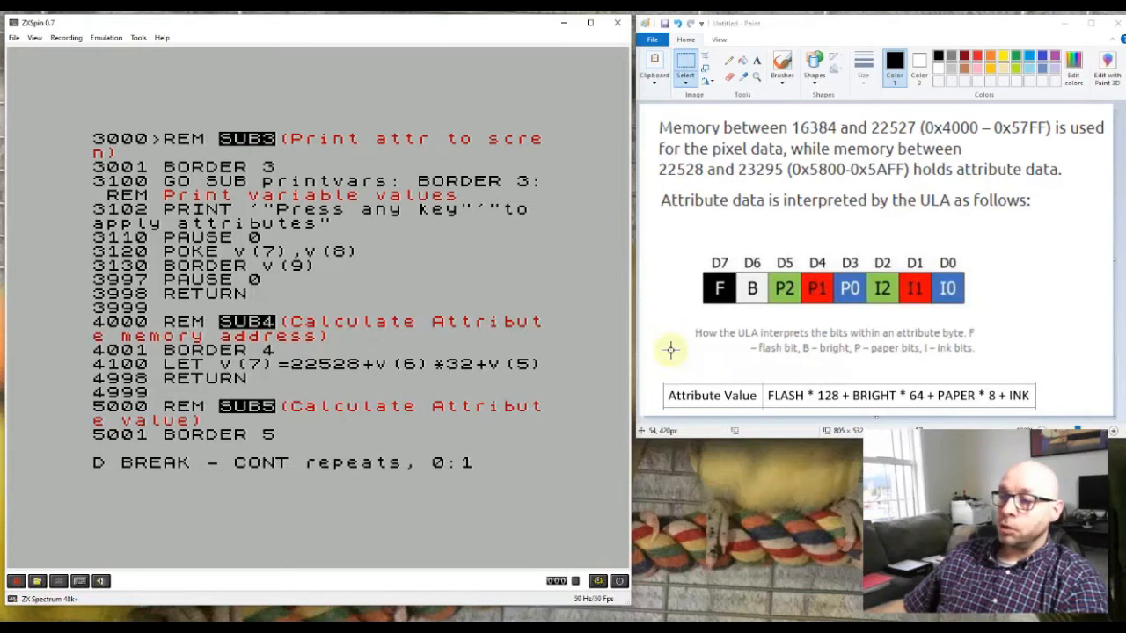
mouse_move(771, 344)
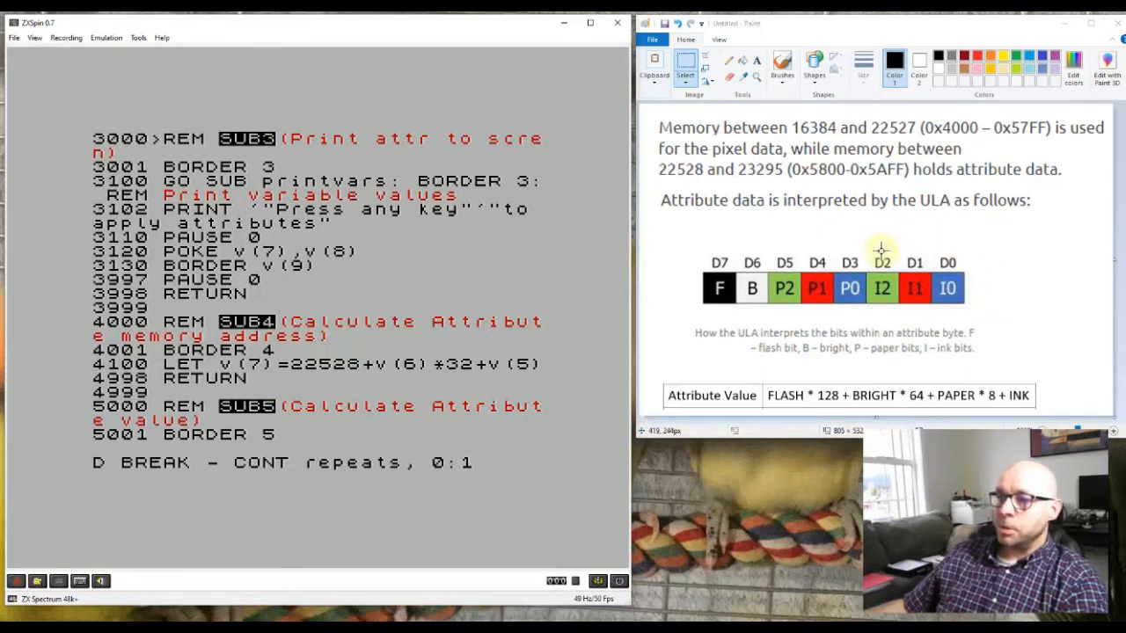
mouse_move(876, 315)
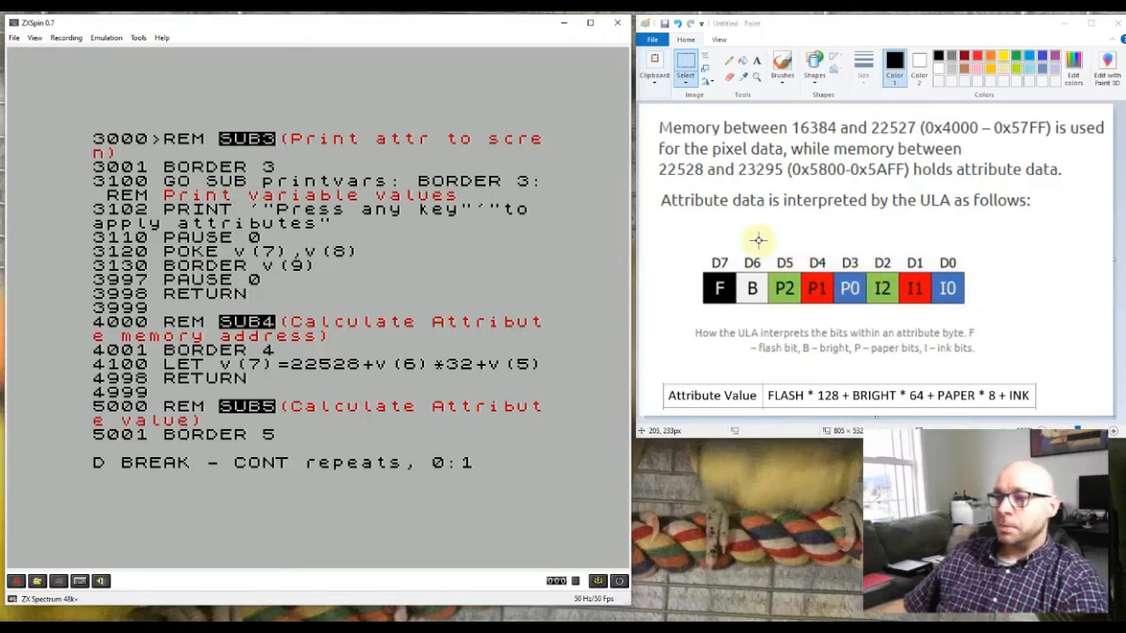
mouse_move(742, 222)
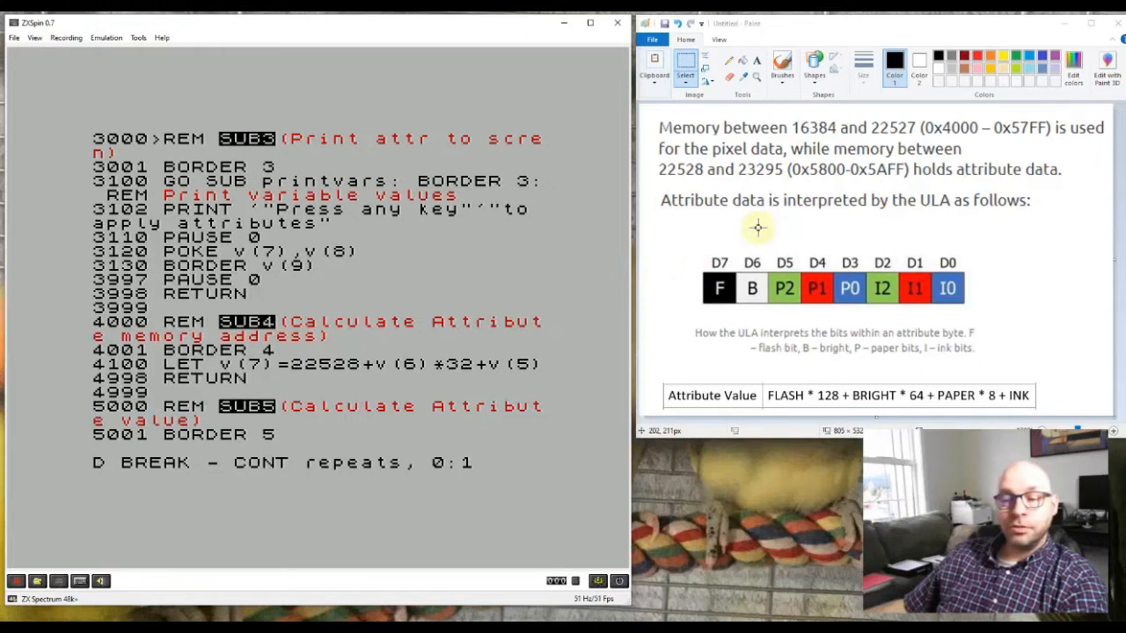
mouse_move(834, 253)
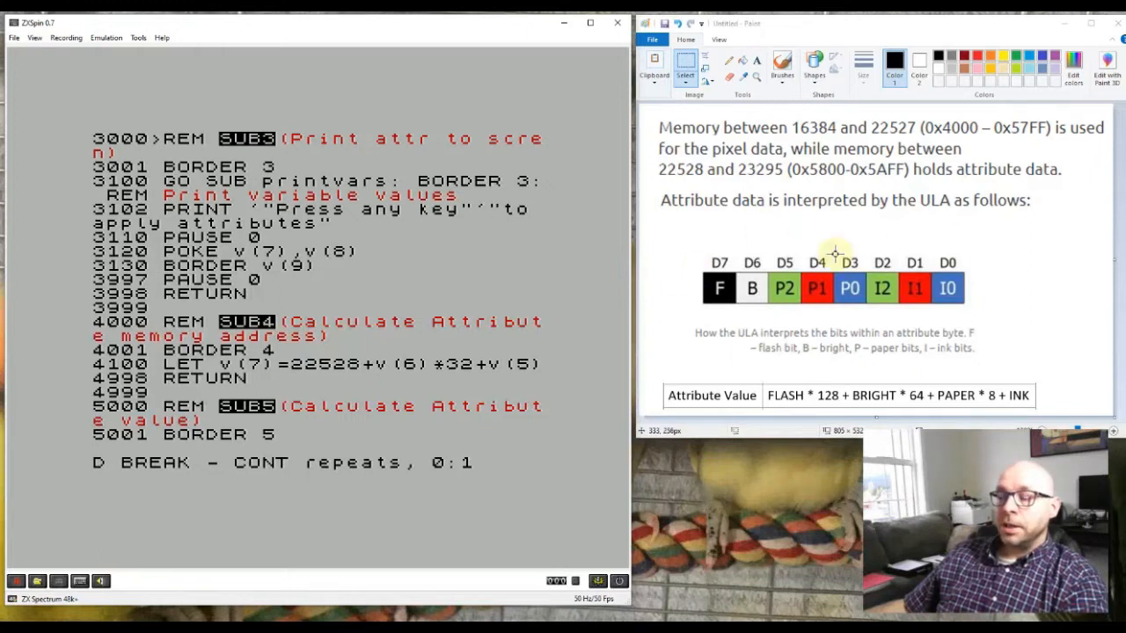
mouse_move(956, 217)
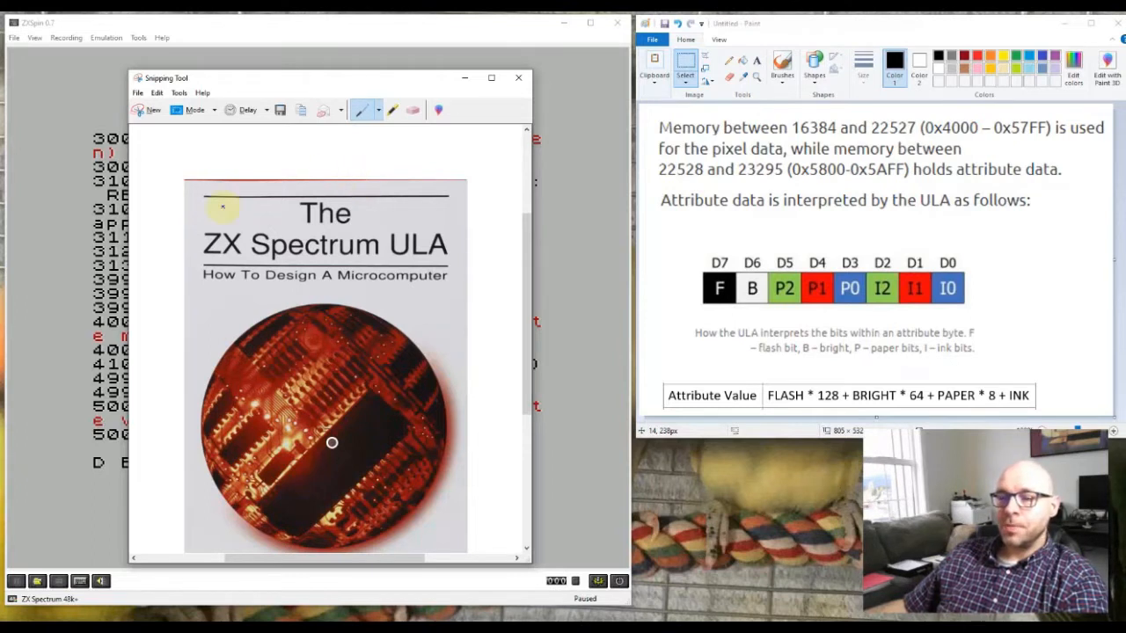
mouse_move(531, 320)
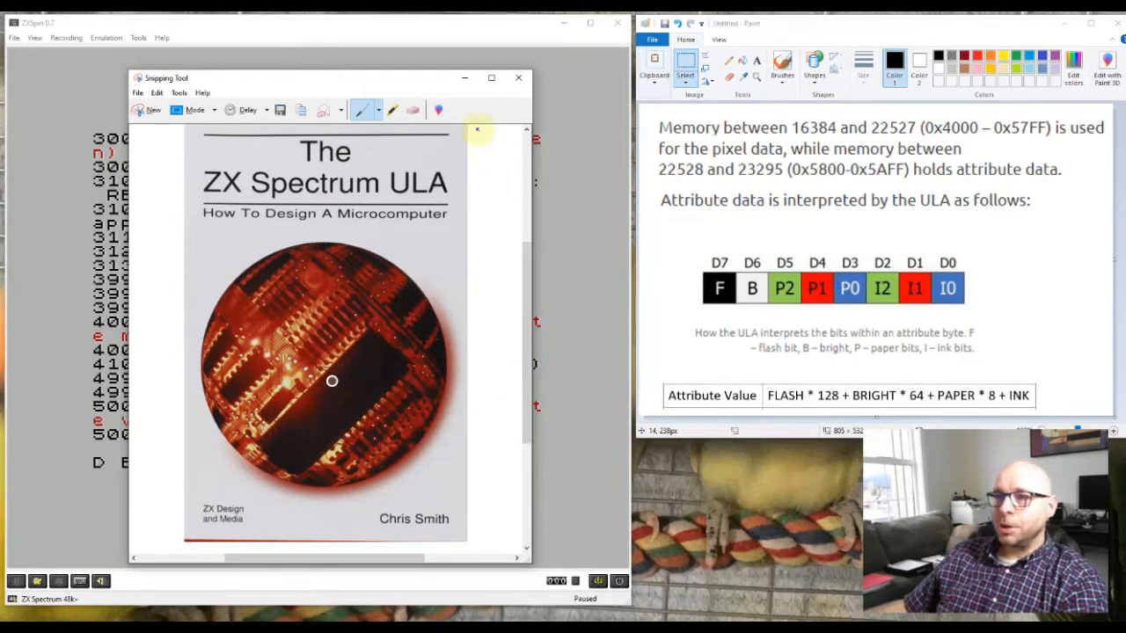
mouse_move(422, 83)
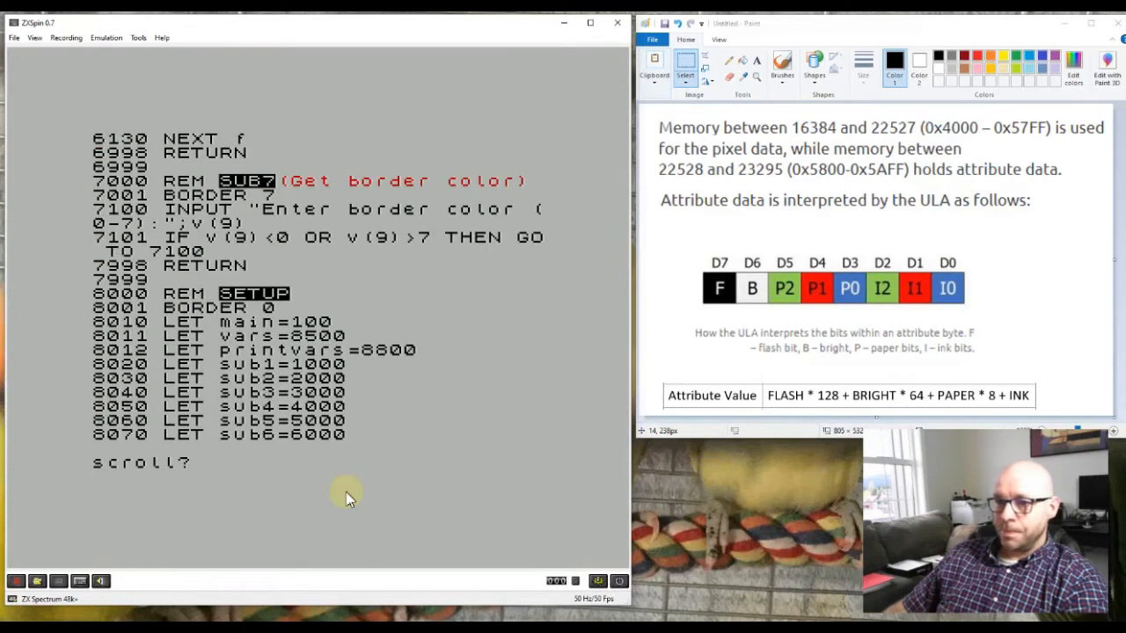
mouse_move(302, 193)
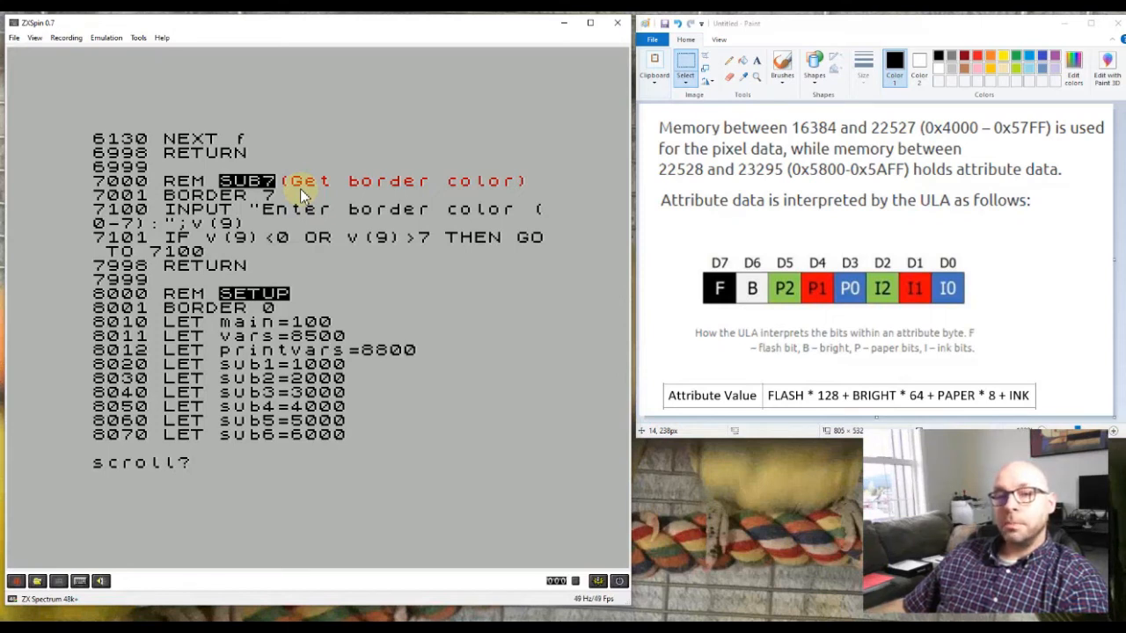
mouse_move(290, 272)
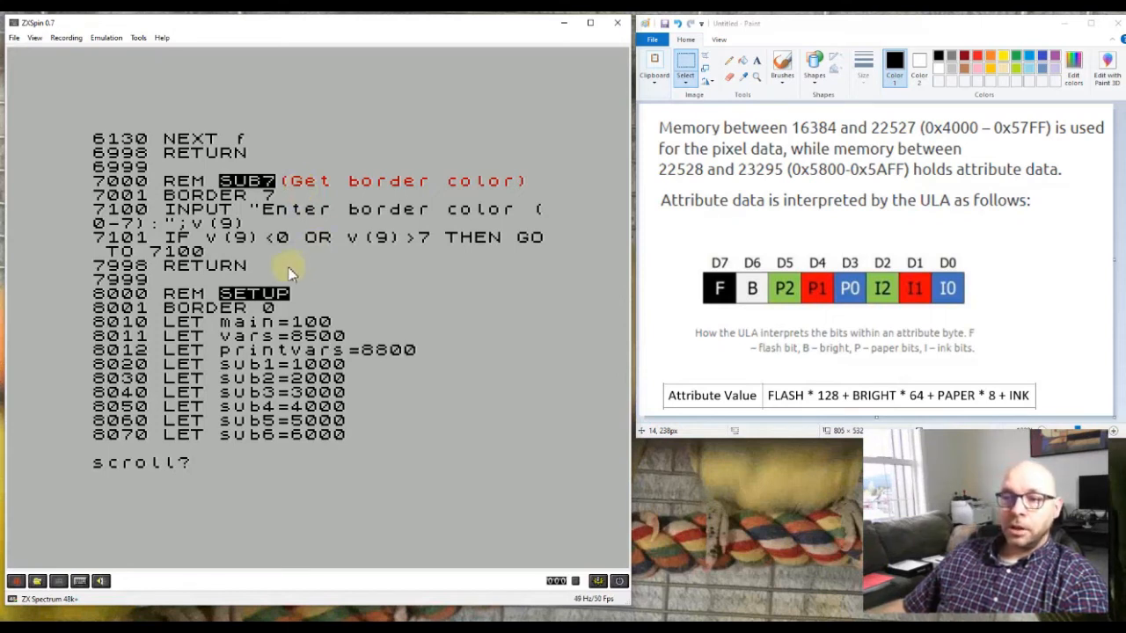
mouse_move(167, 352)
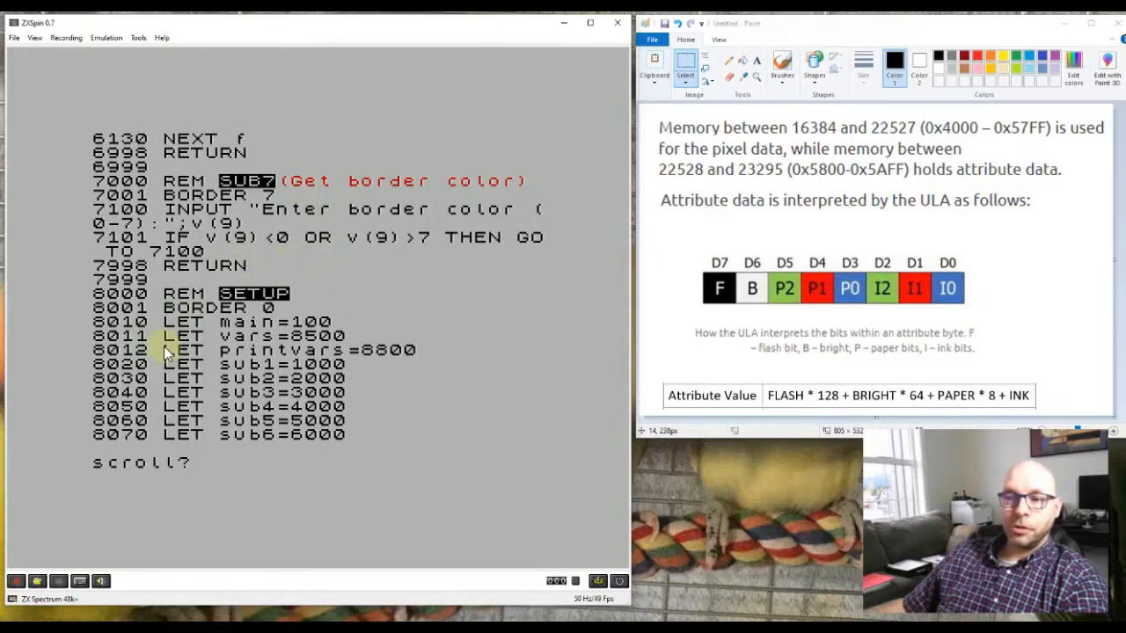
mouse_move(260, 255)
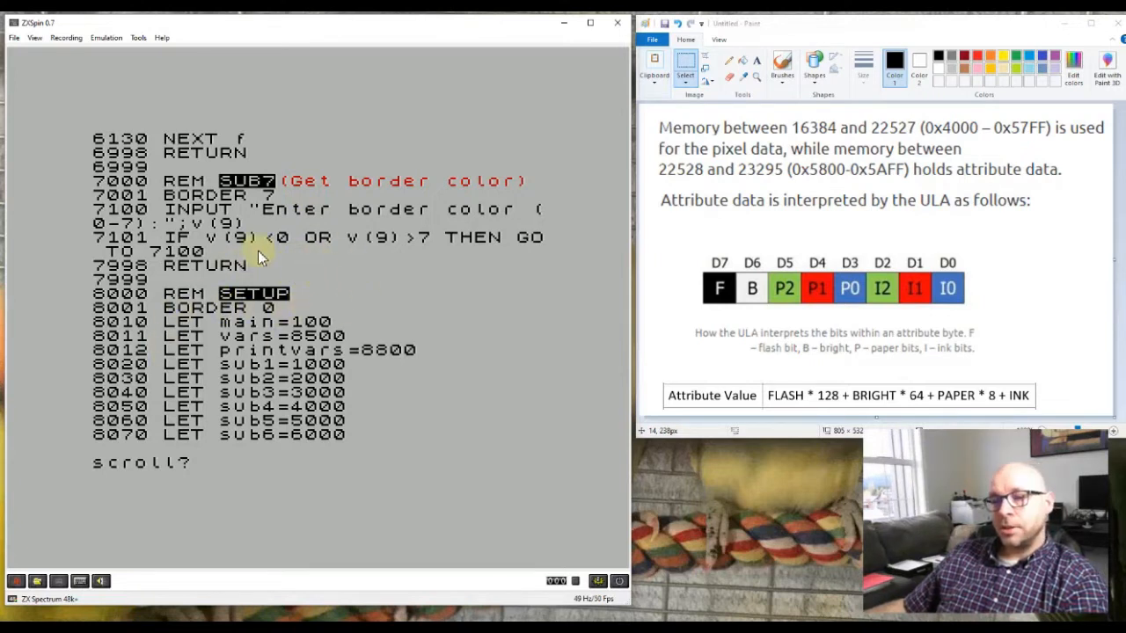
mouse_move(215, 364)
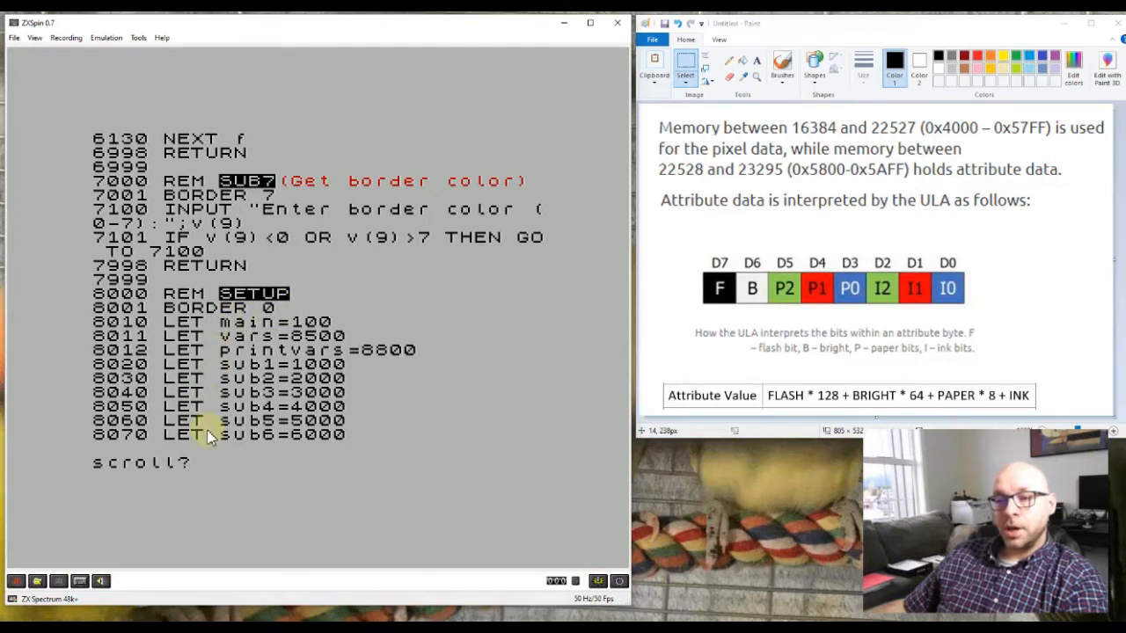
mouse_move(214, 378)
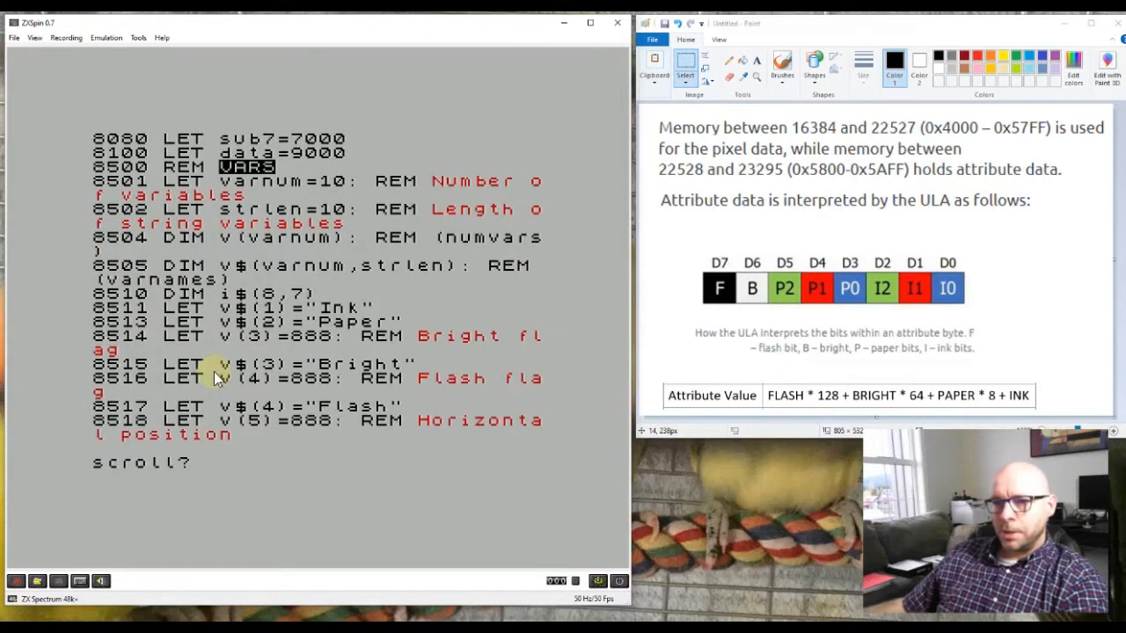
mouse_move(221, 338)
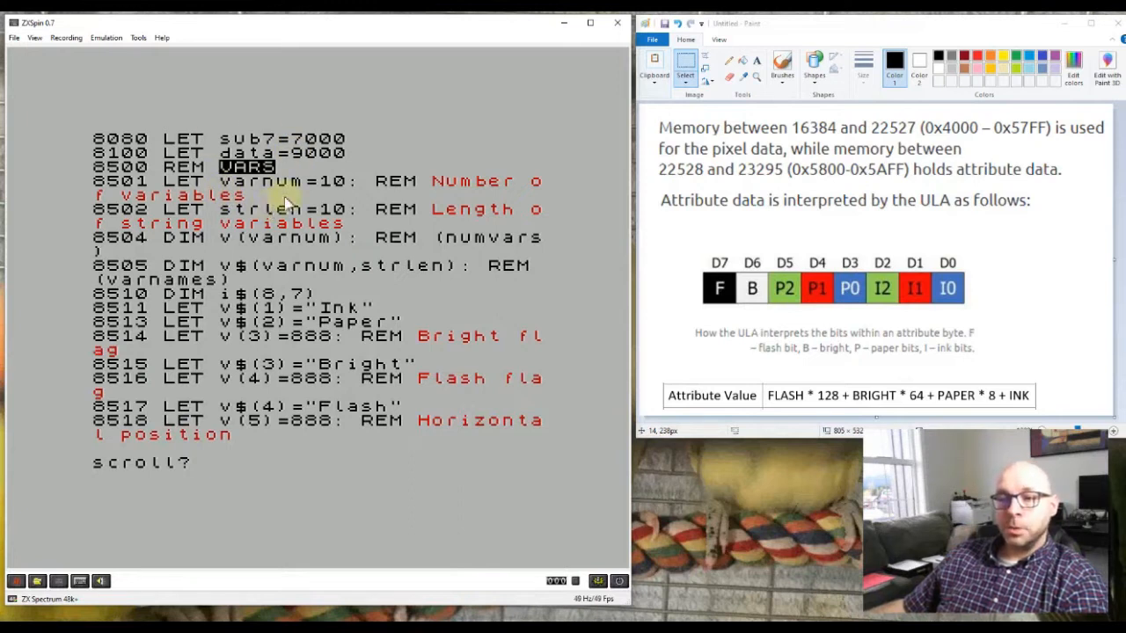
mouse_move(264, 227)
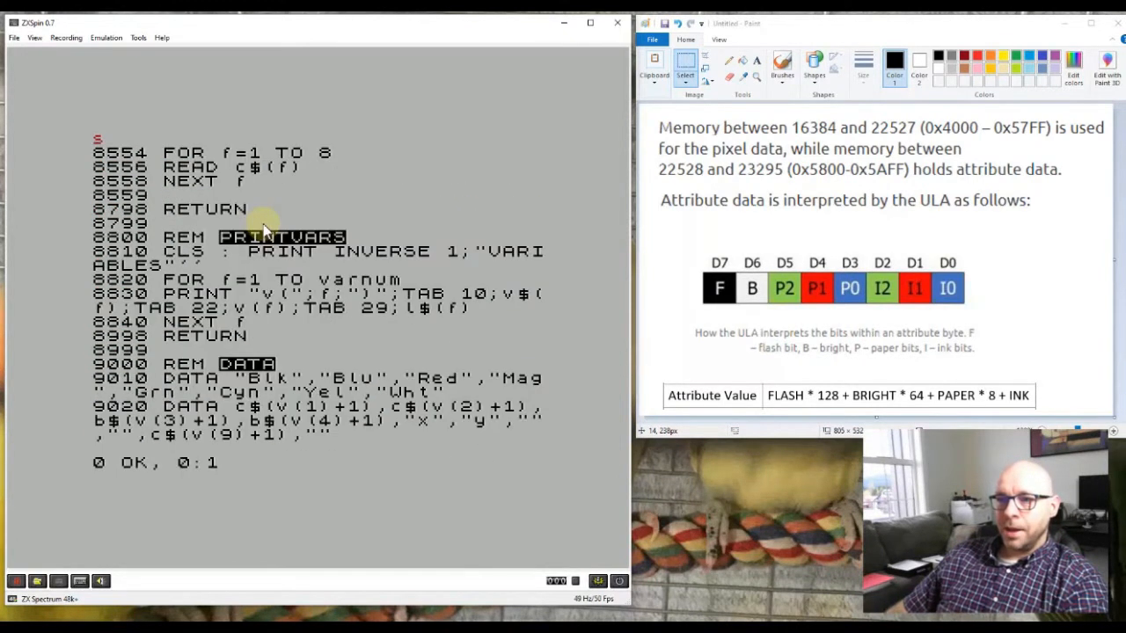
mouse_move(368, 224)
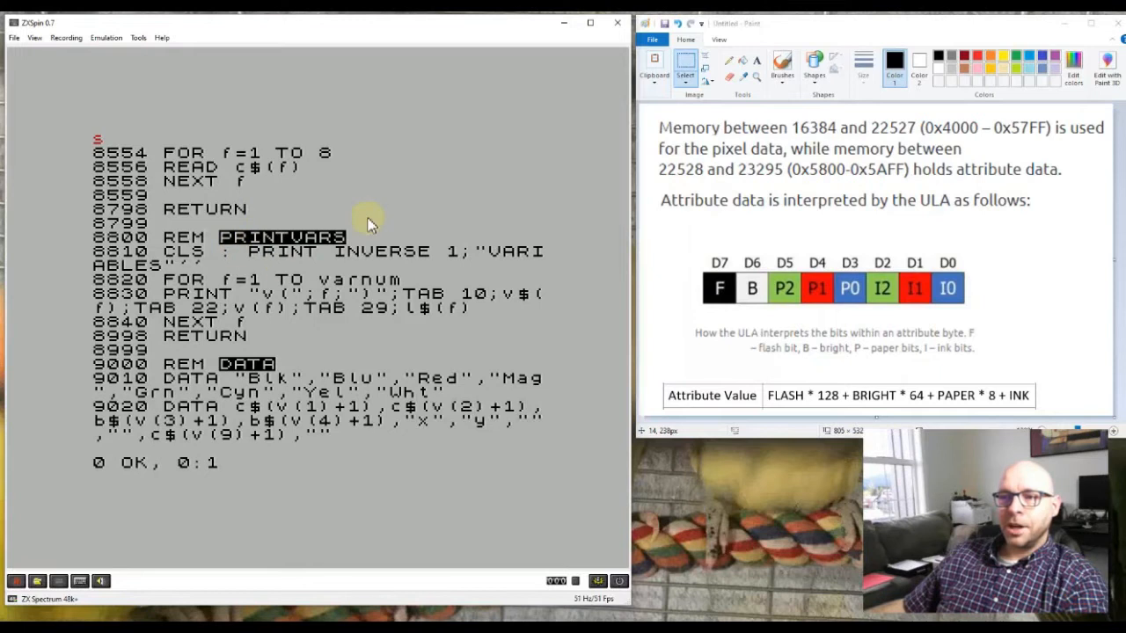
mouse_move(320, 264)
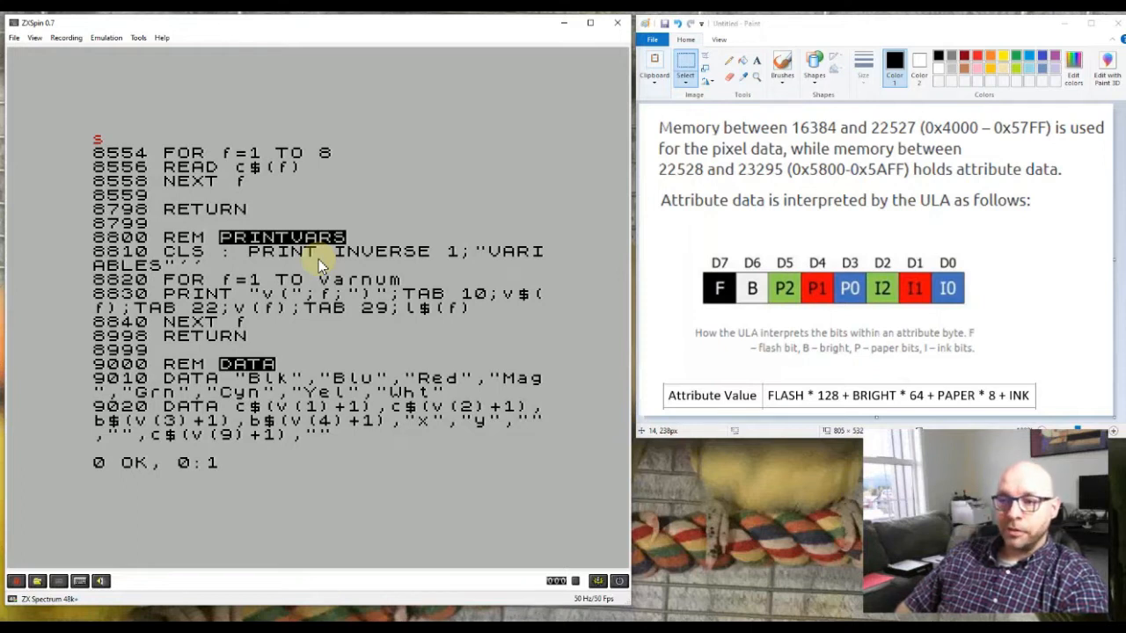
mouse_move(361, 326)
text(GO SUB printvars)
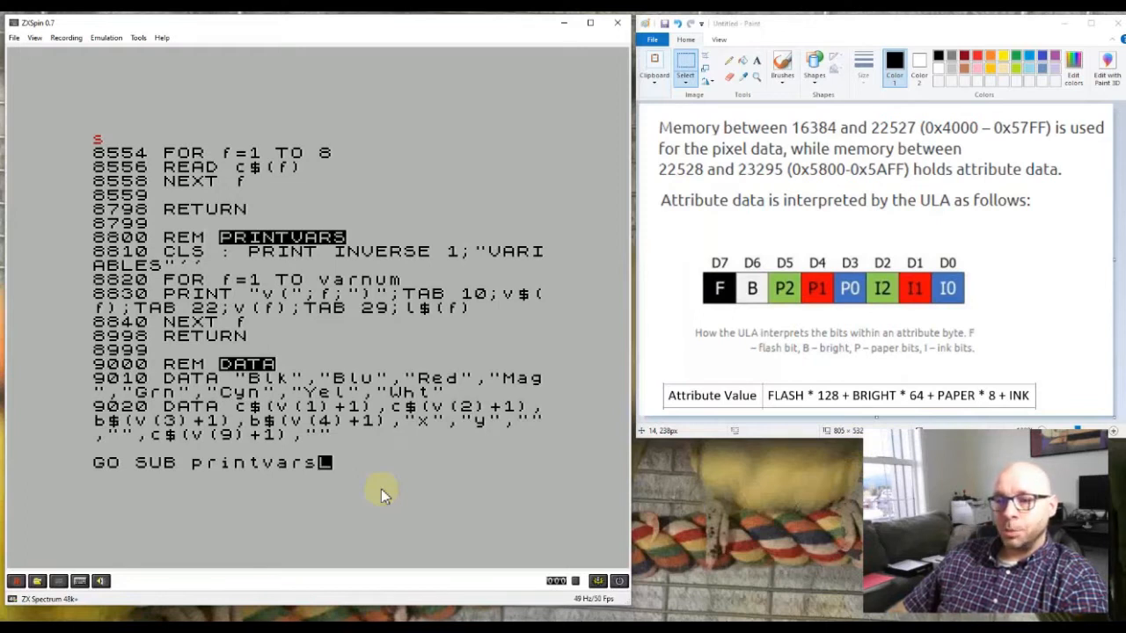
key(enter)
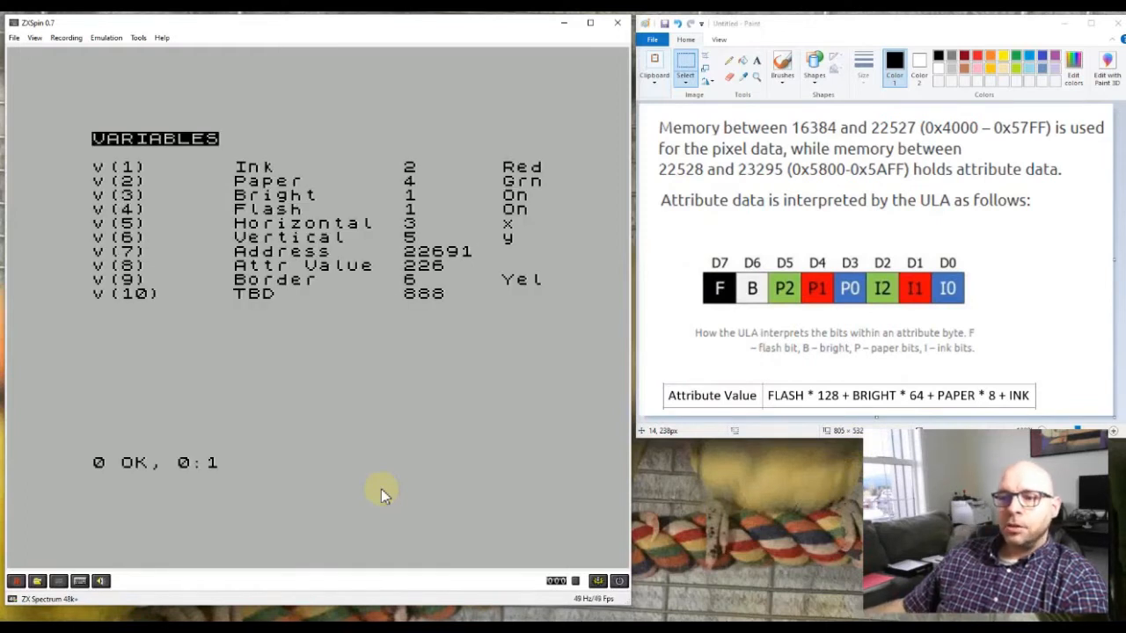
mouse_move(157, 338)
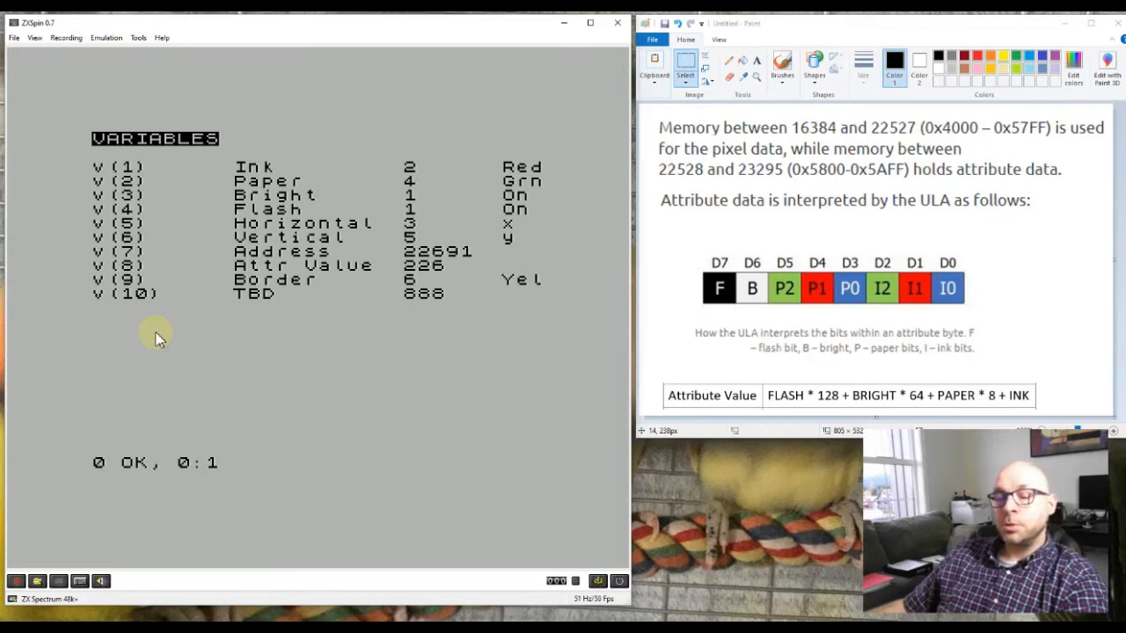
mouse_move(176, 291)
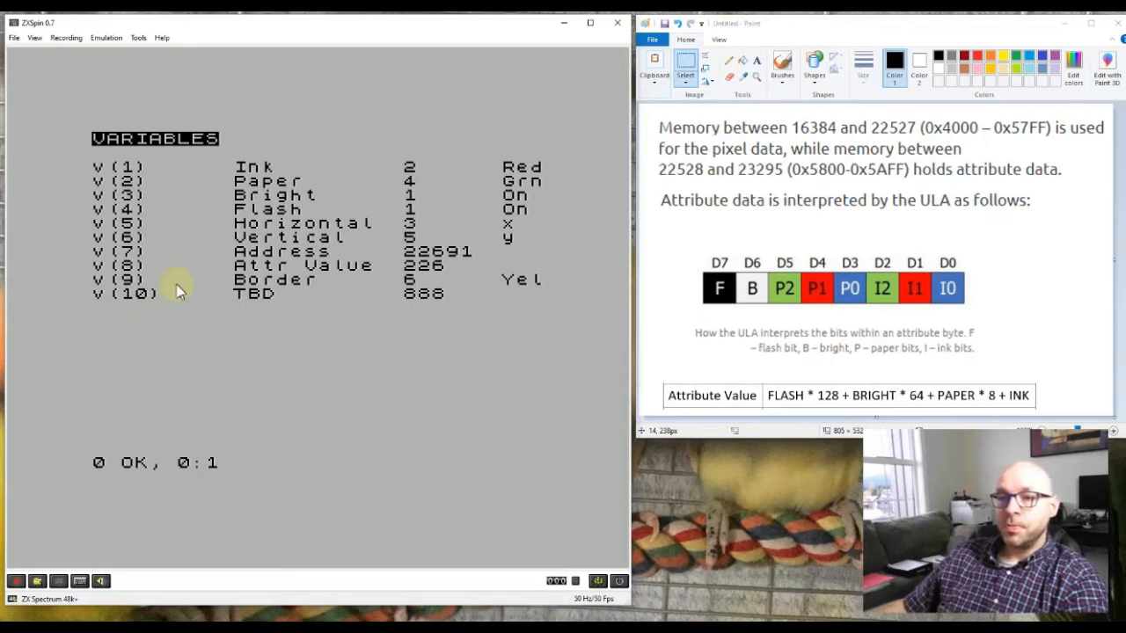
mouse_move(79, 180)
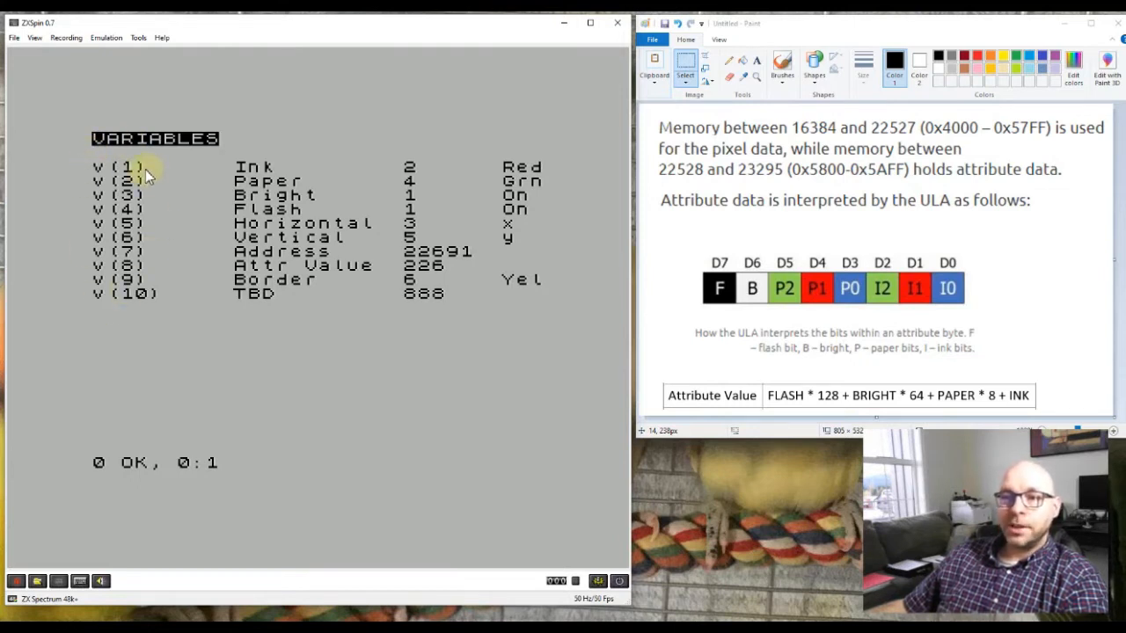
mouse_move(184, 285)
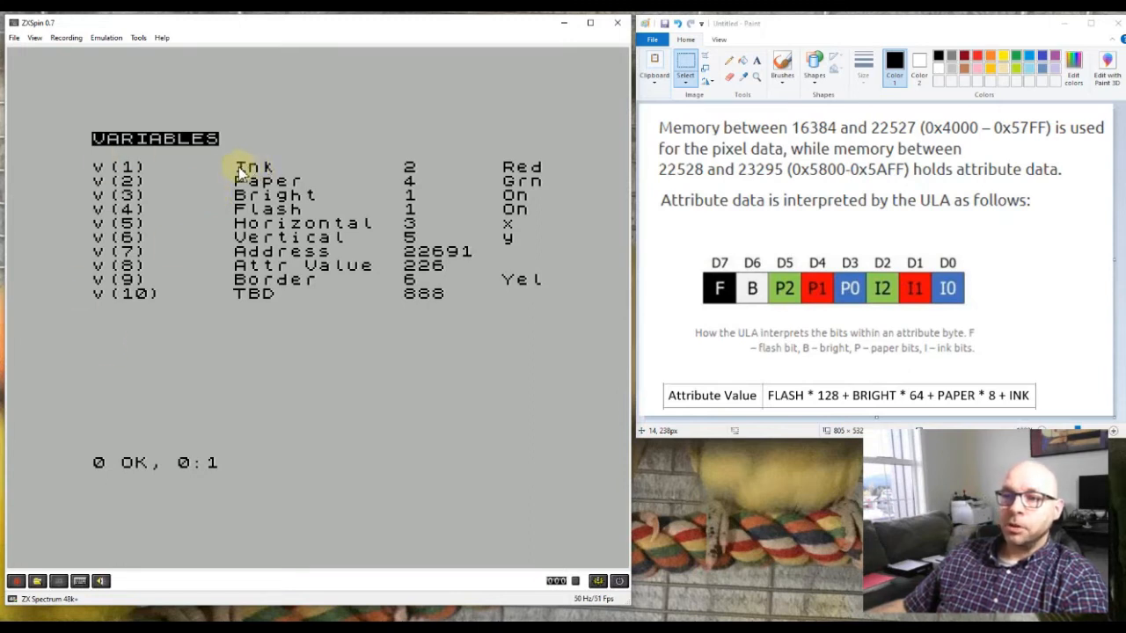
mouse_move(281, 174)
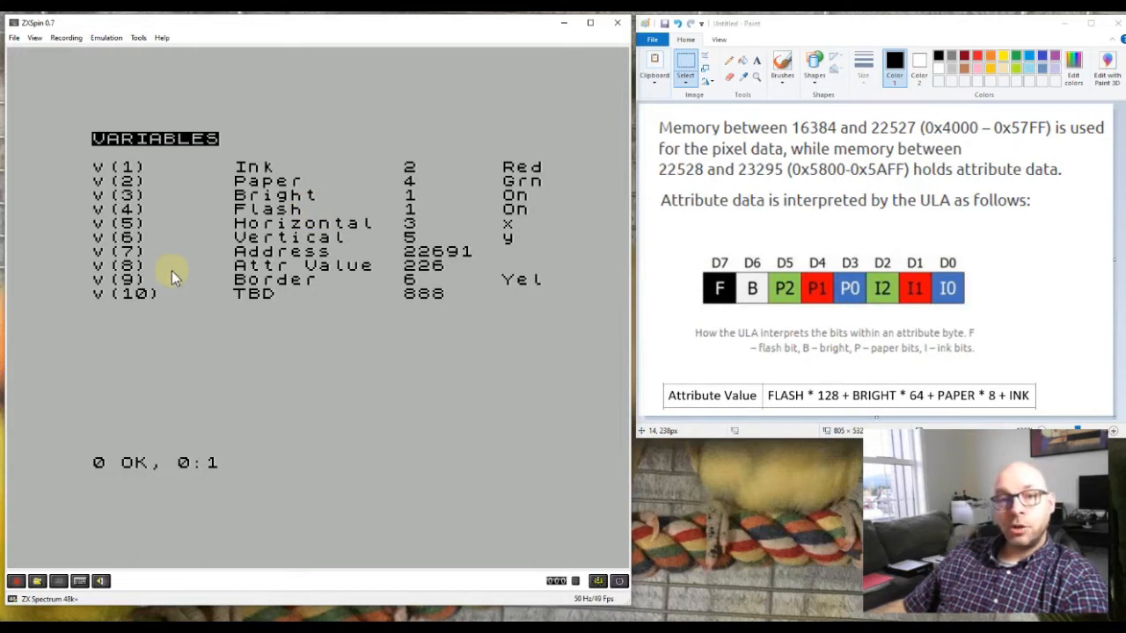
mouse_move(228, 320)
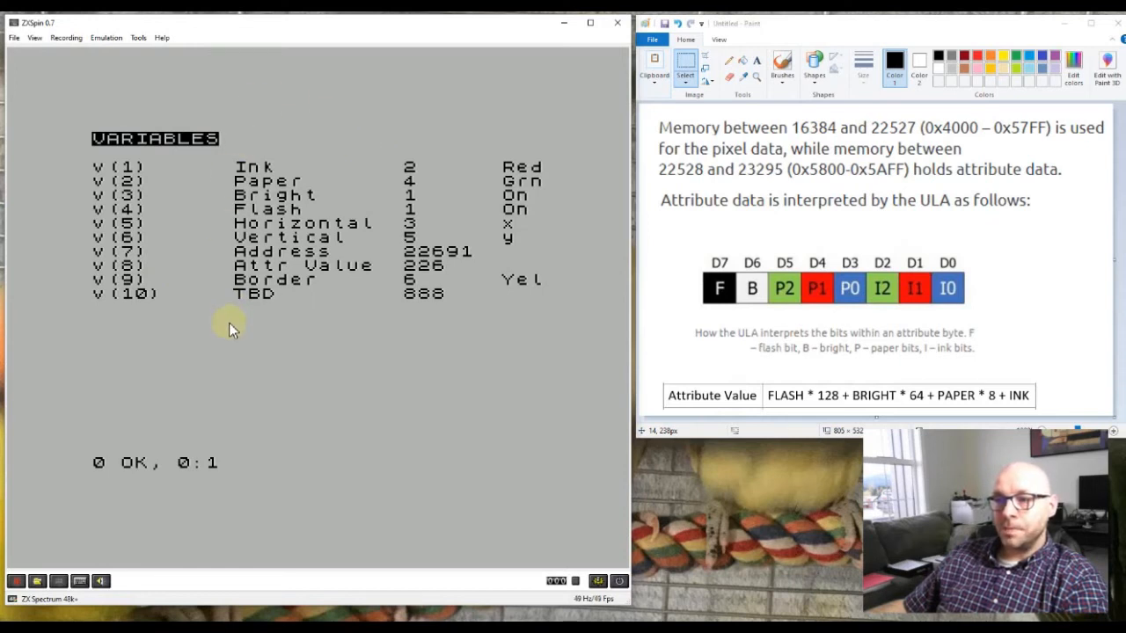
mouse_move(380, 257)
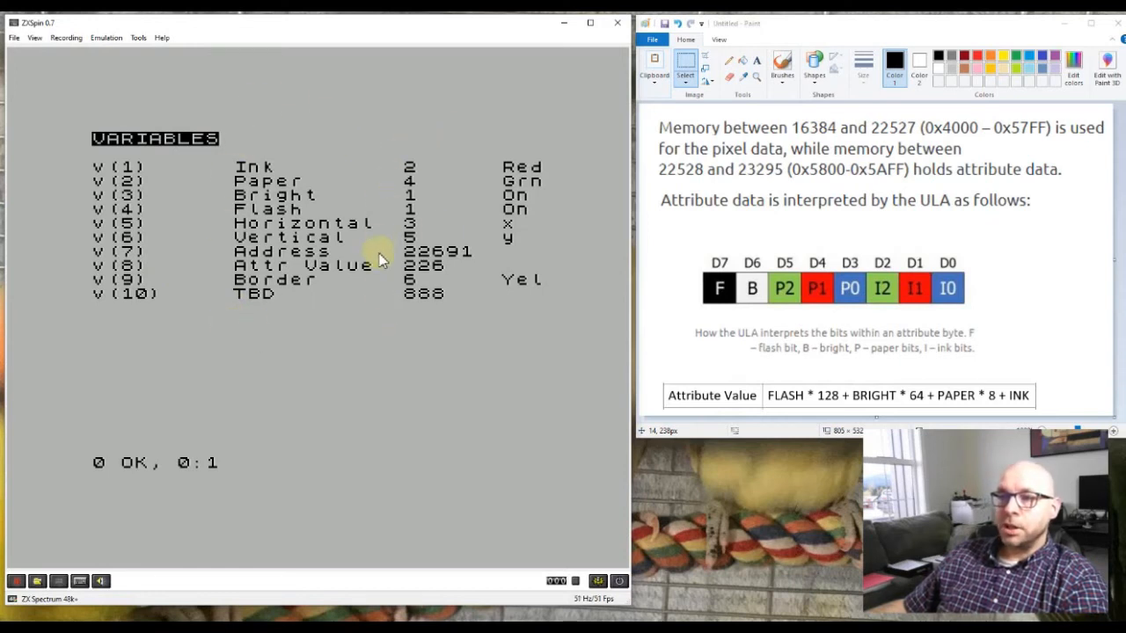
mouse_move(426, 228)
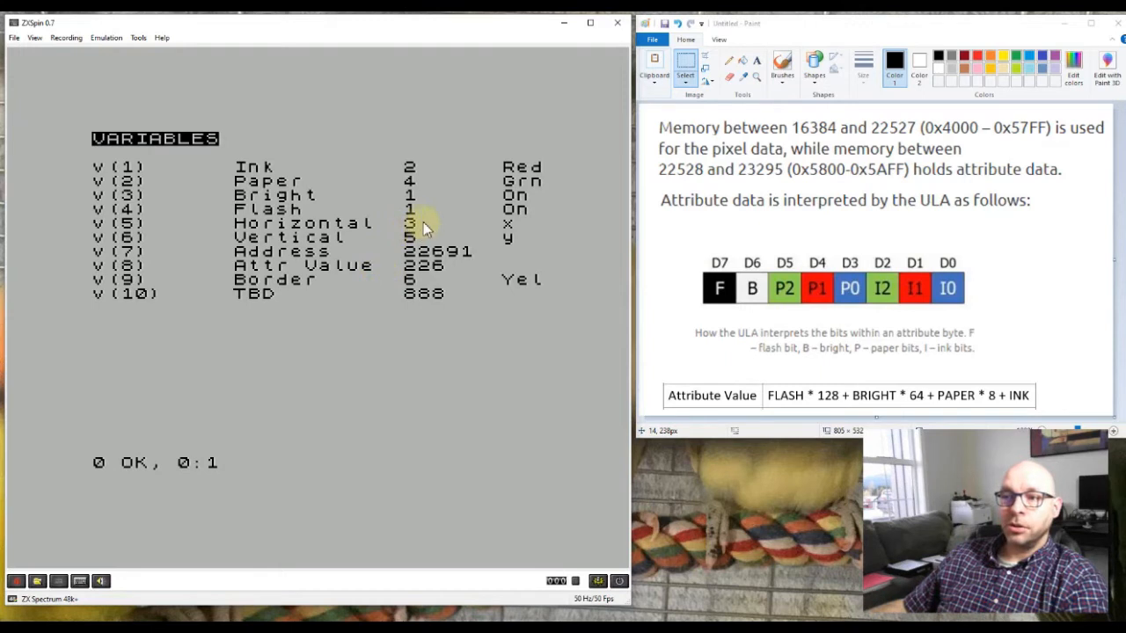
mouse_move(308, 215)
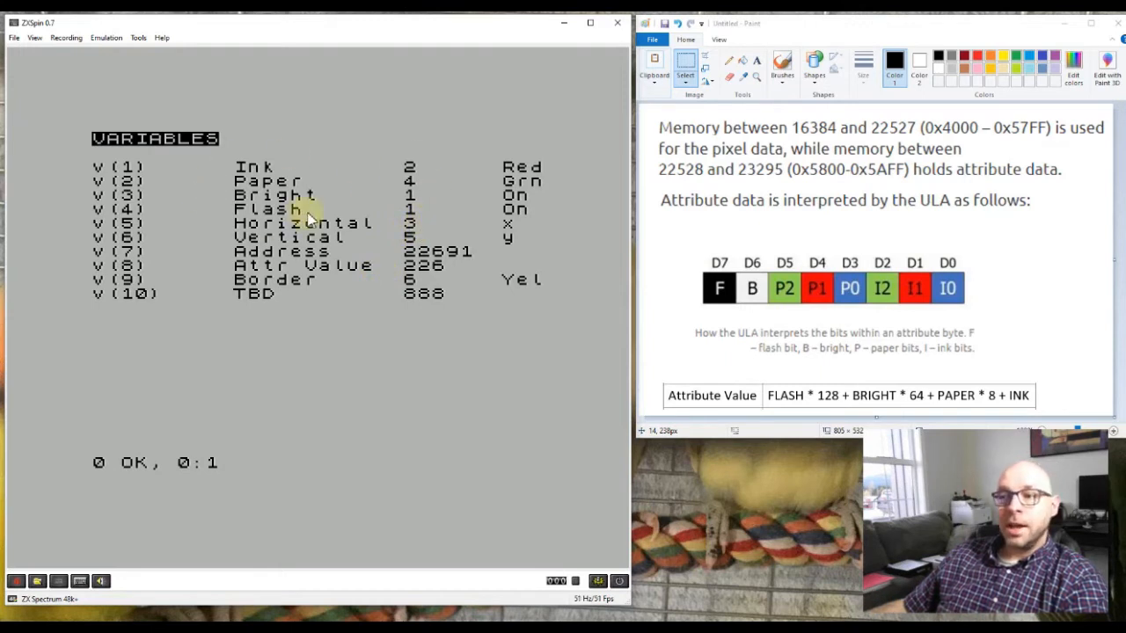
mouse_move(372, 282)
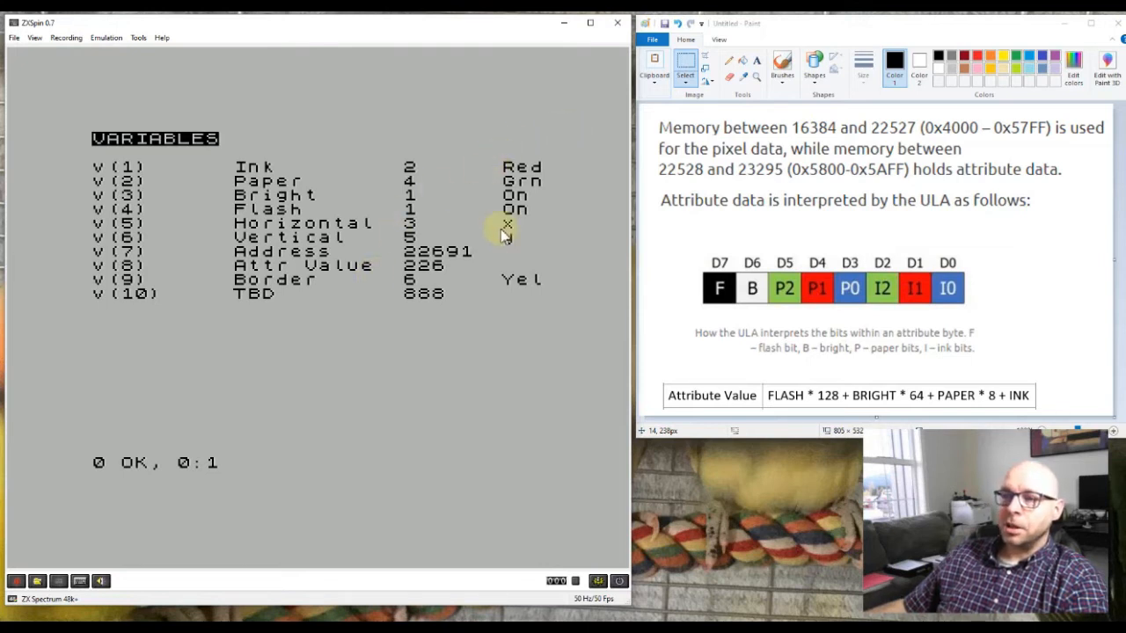
mouse_move(542, 338)
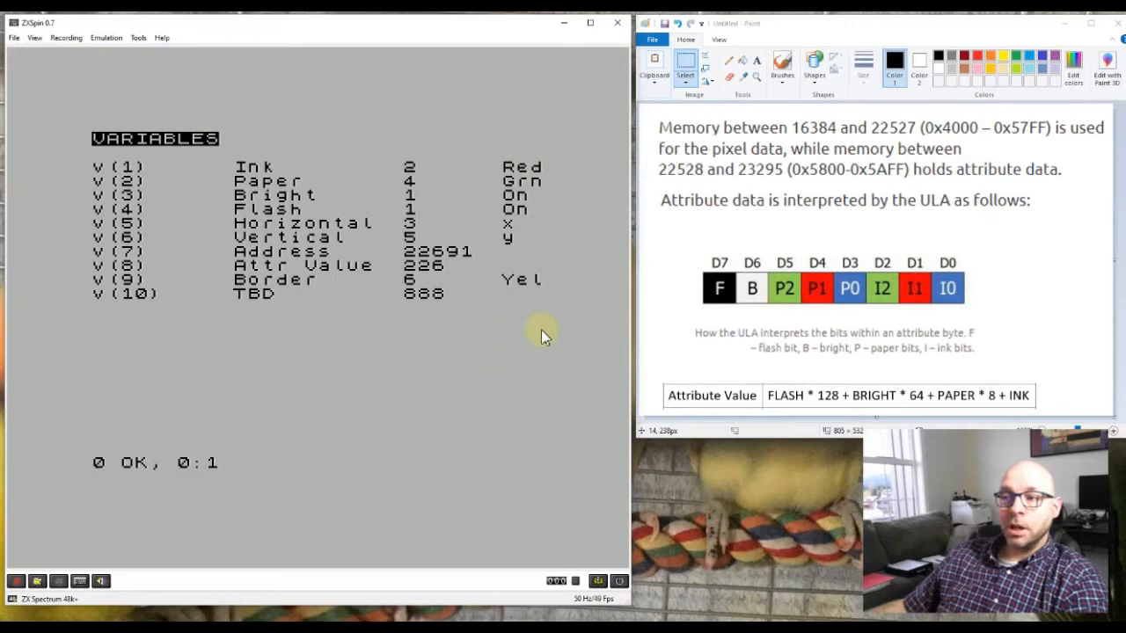
mouse_move(419, 120)
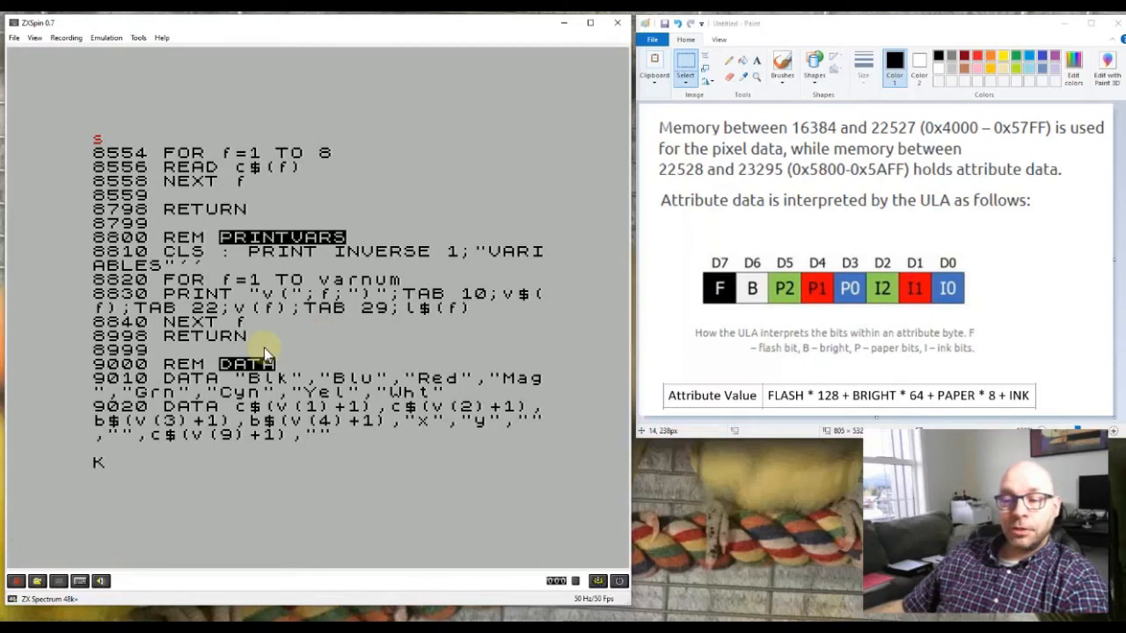
mouse_move(320, 341)
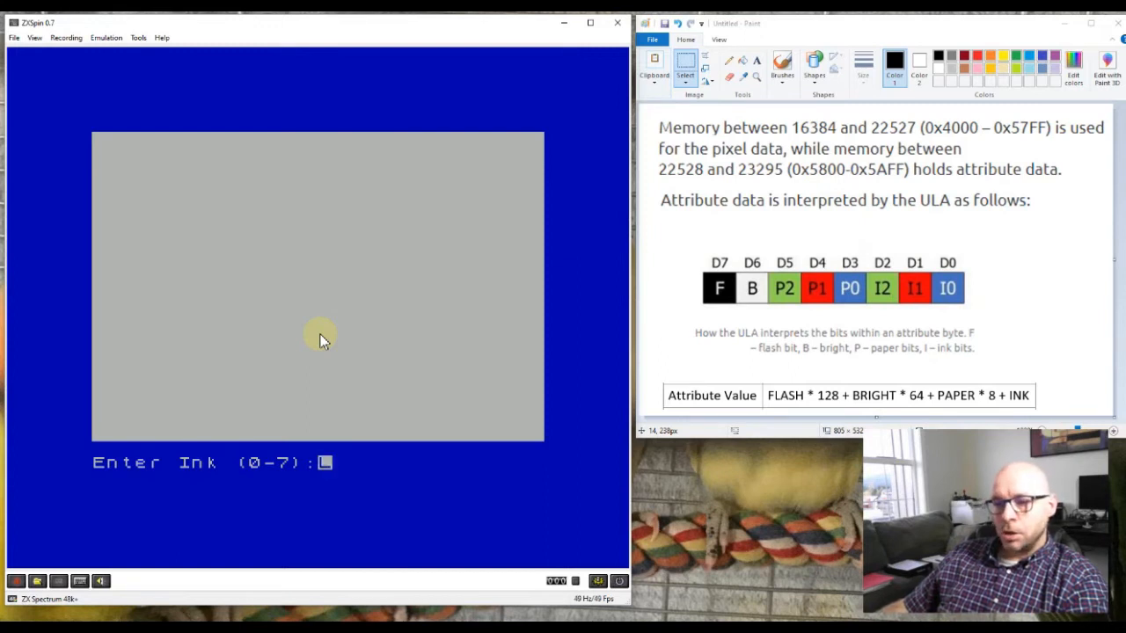
Answer the program's prompts with ink 2 and flash 1, turning the border red
text(2)
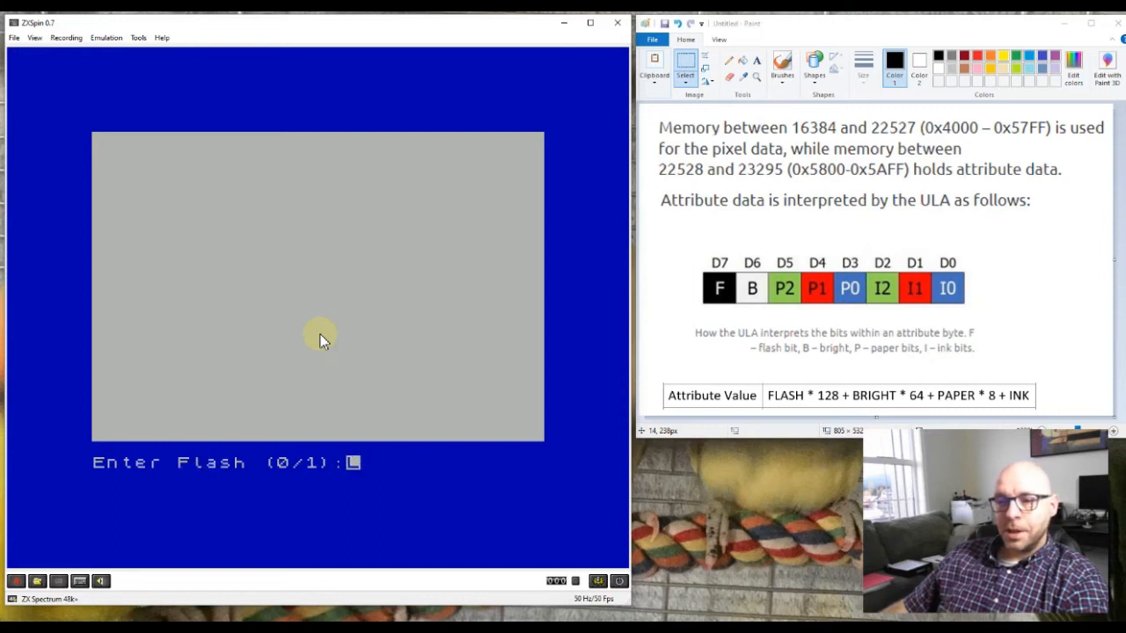
text(1)
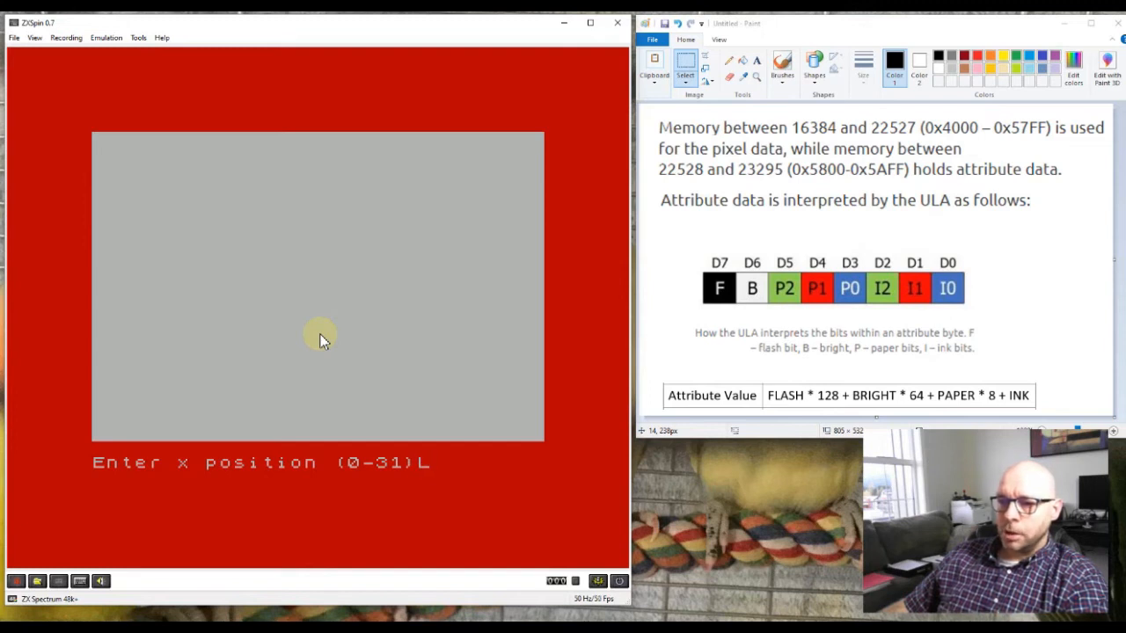
Answer the x position, y position and border colour prompts, showing the VARIABLES table with address 22559
text(3)
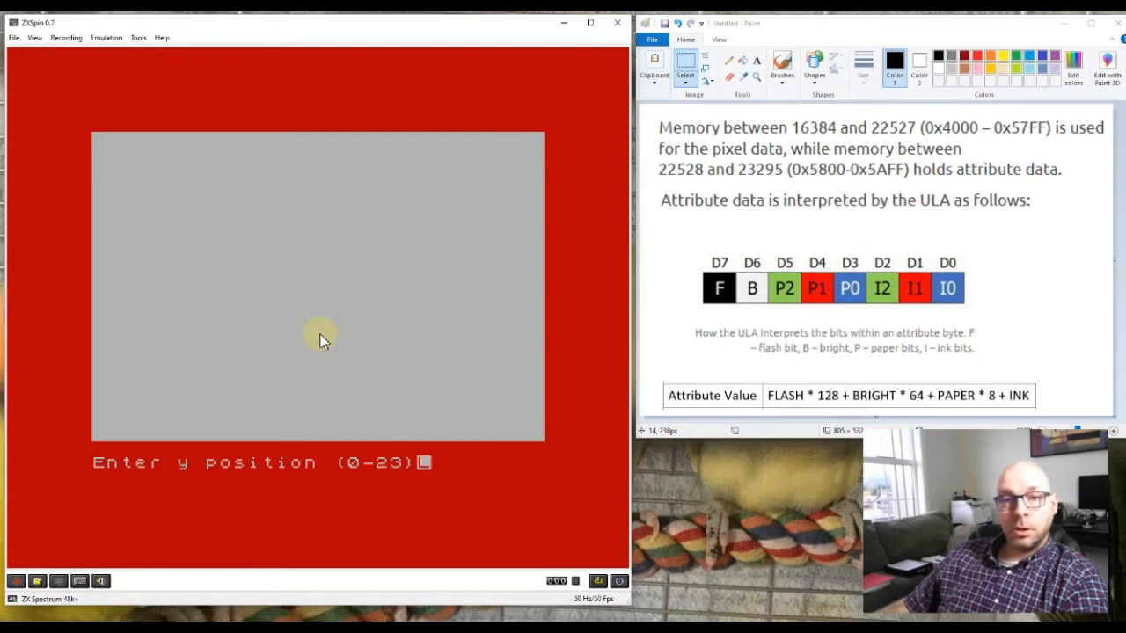
text(0)
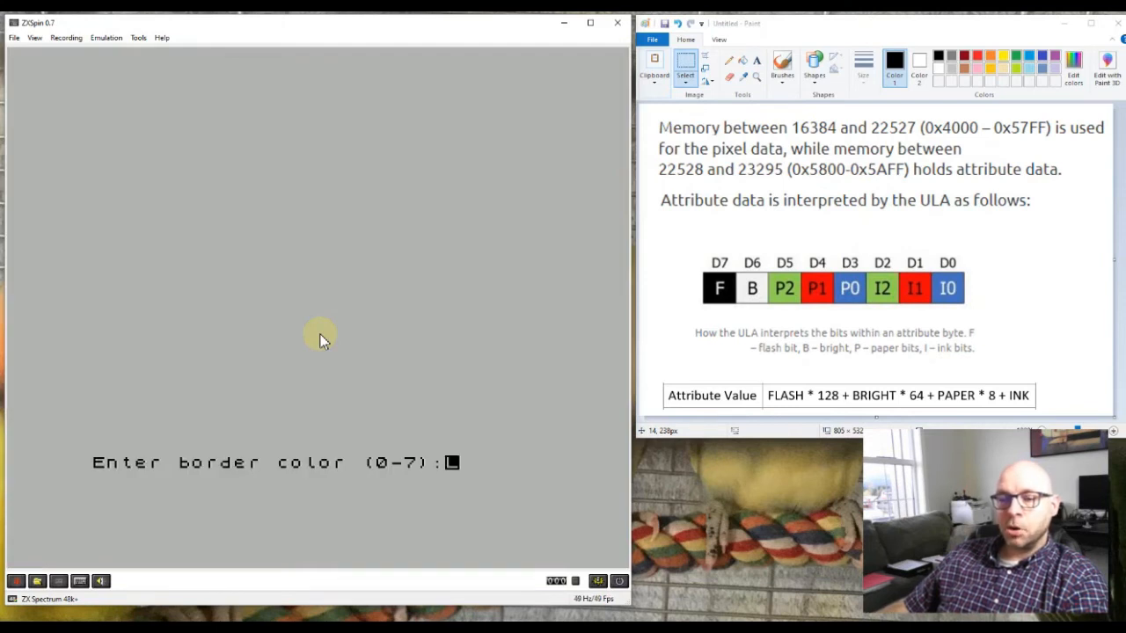
text(L)
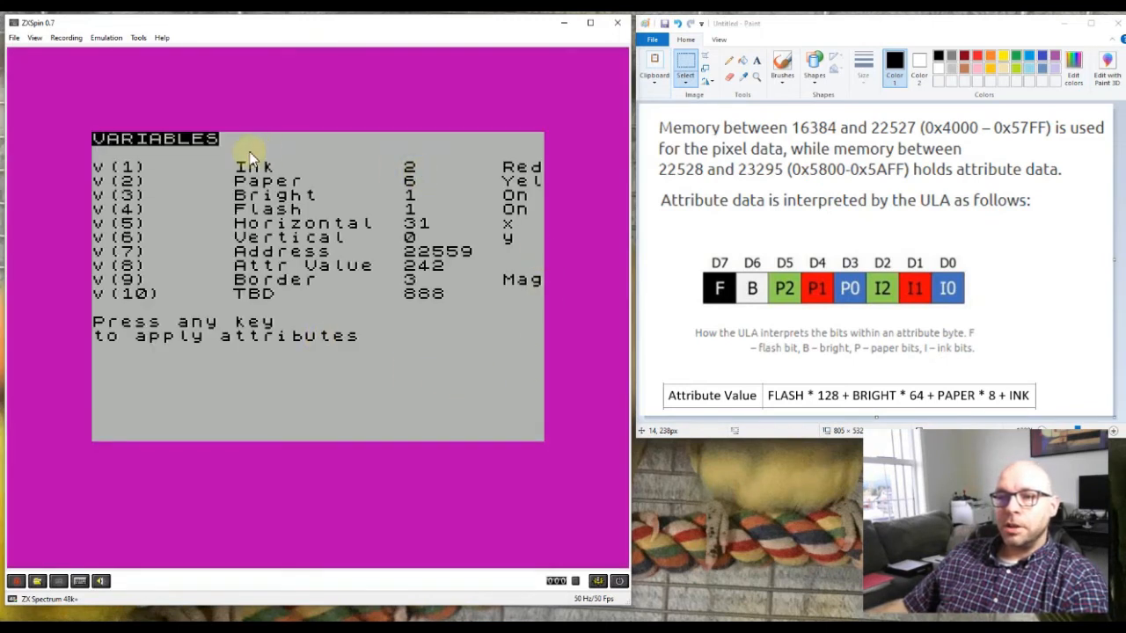
mouse_move(454, 383)
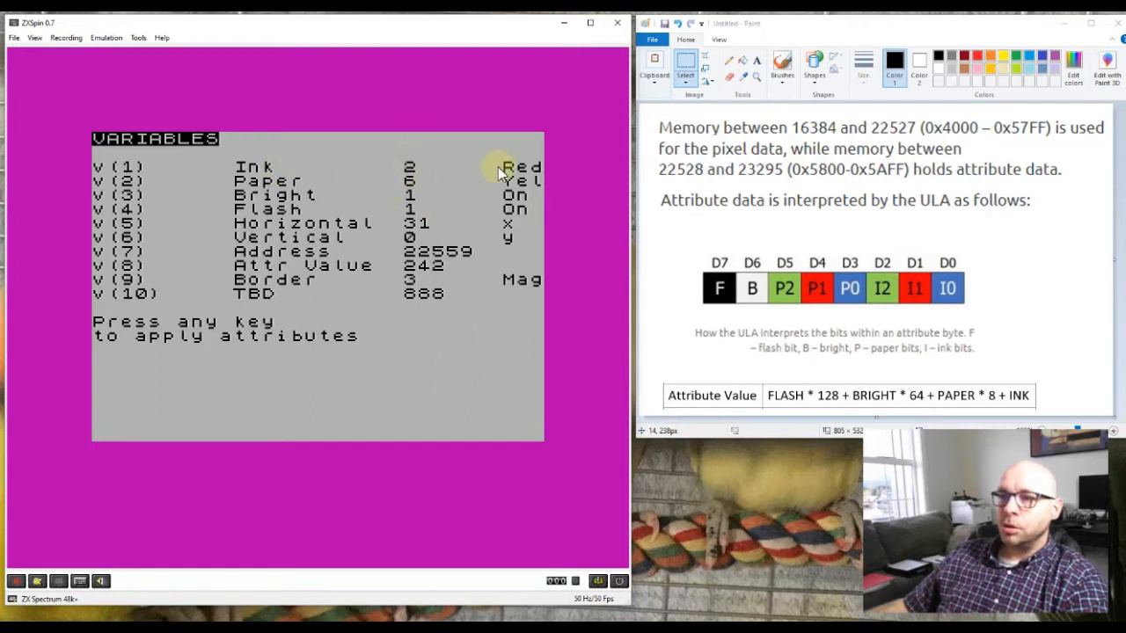
mouse_move(448, 186)
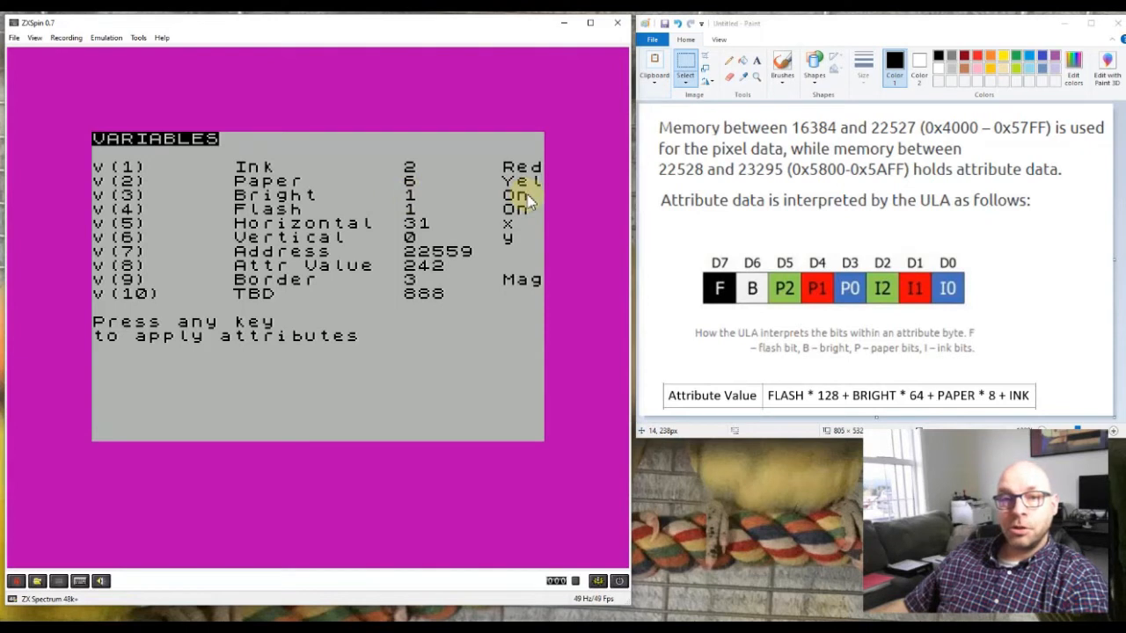
mouse_move(281, 226)
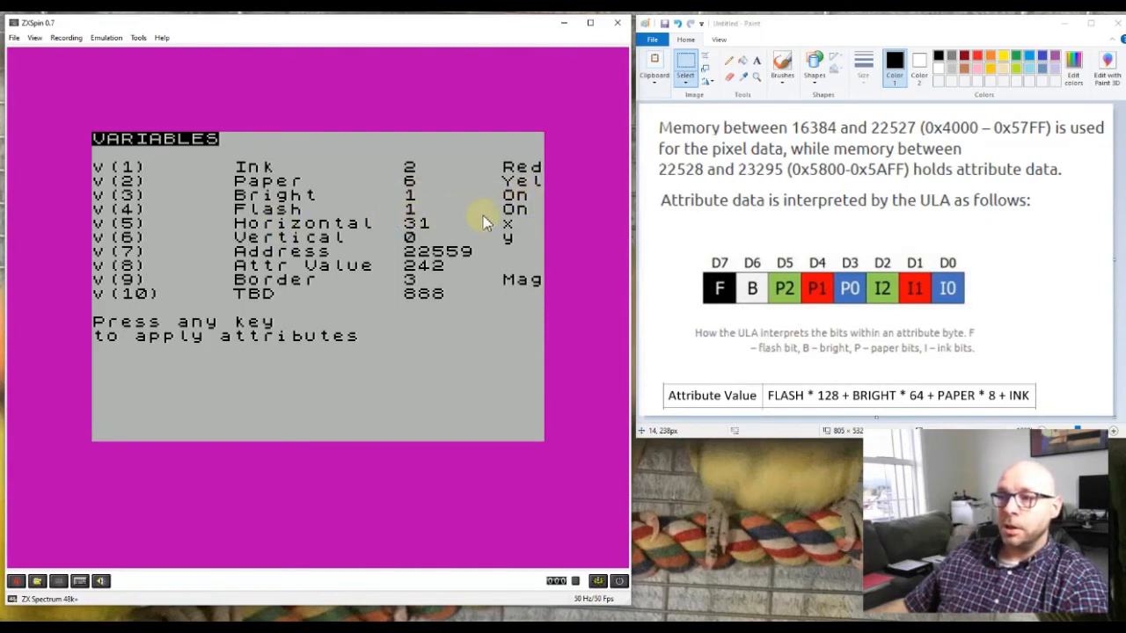
mouse_move(561, 214)
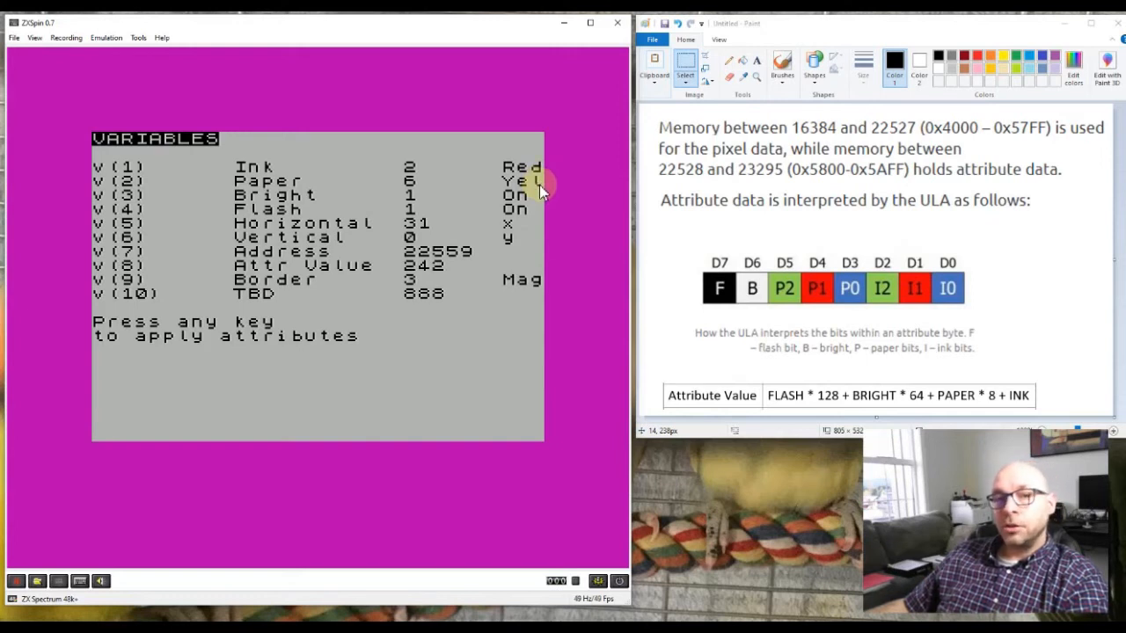
mouse_move(541, 179)
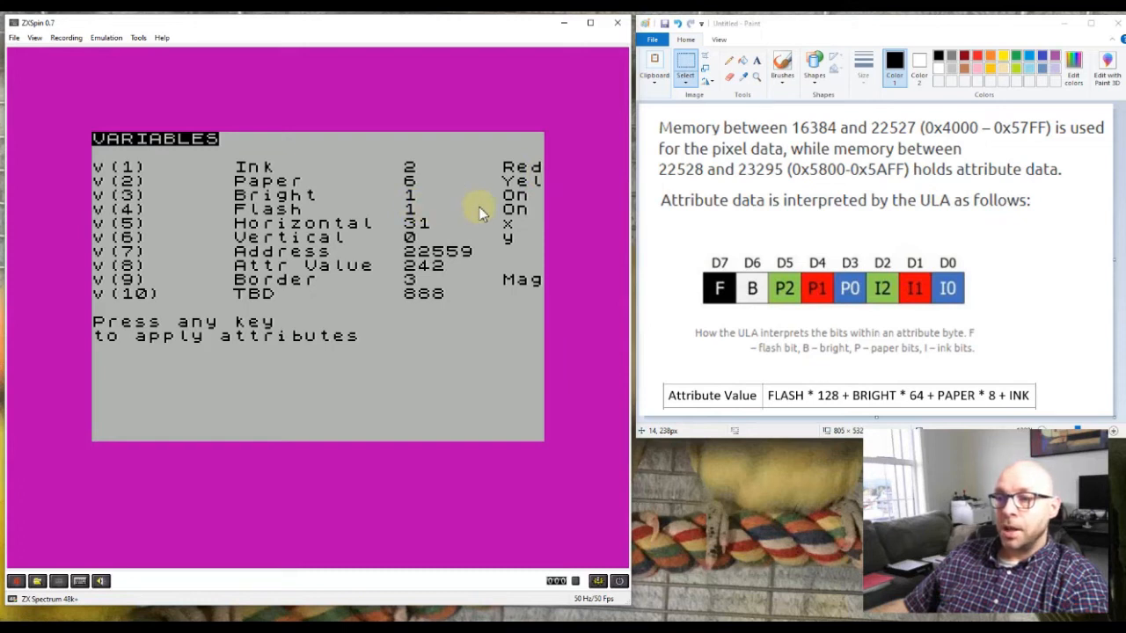
mouse_move(436, 232)
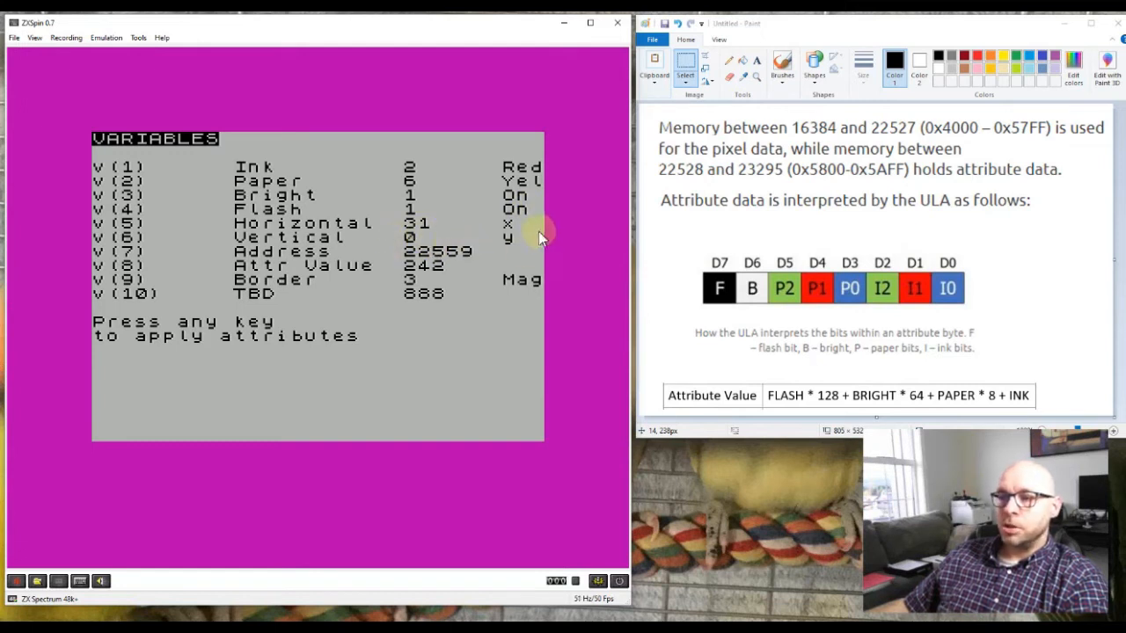
mouse_move(528, 250)
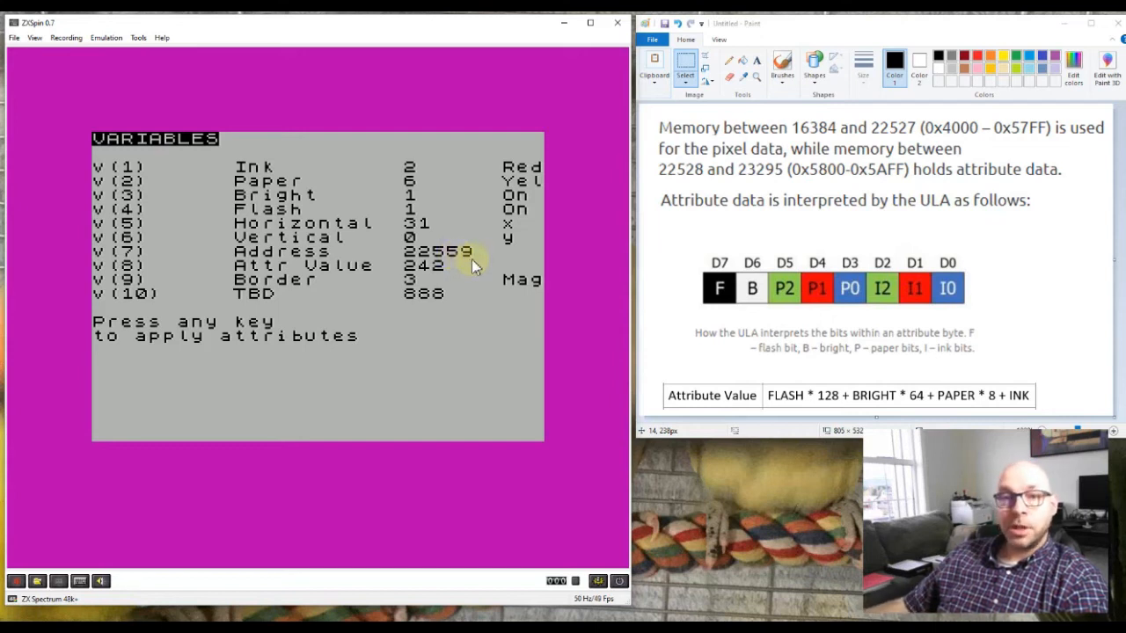
mouse_move(237, 290)
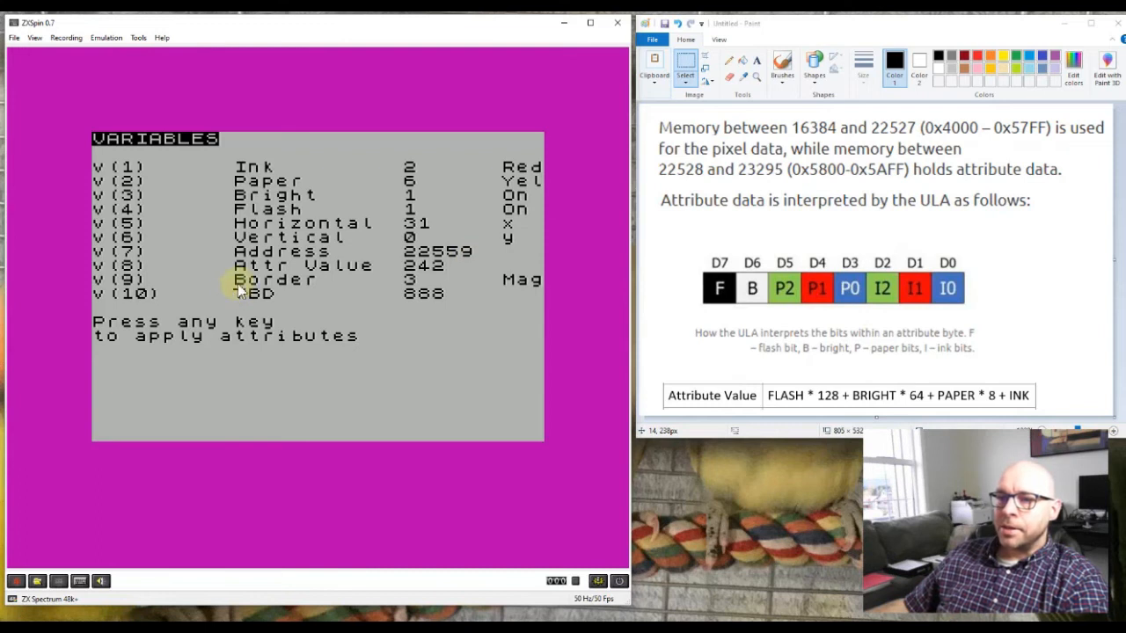
mouse_move(401, 282)
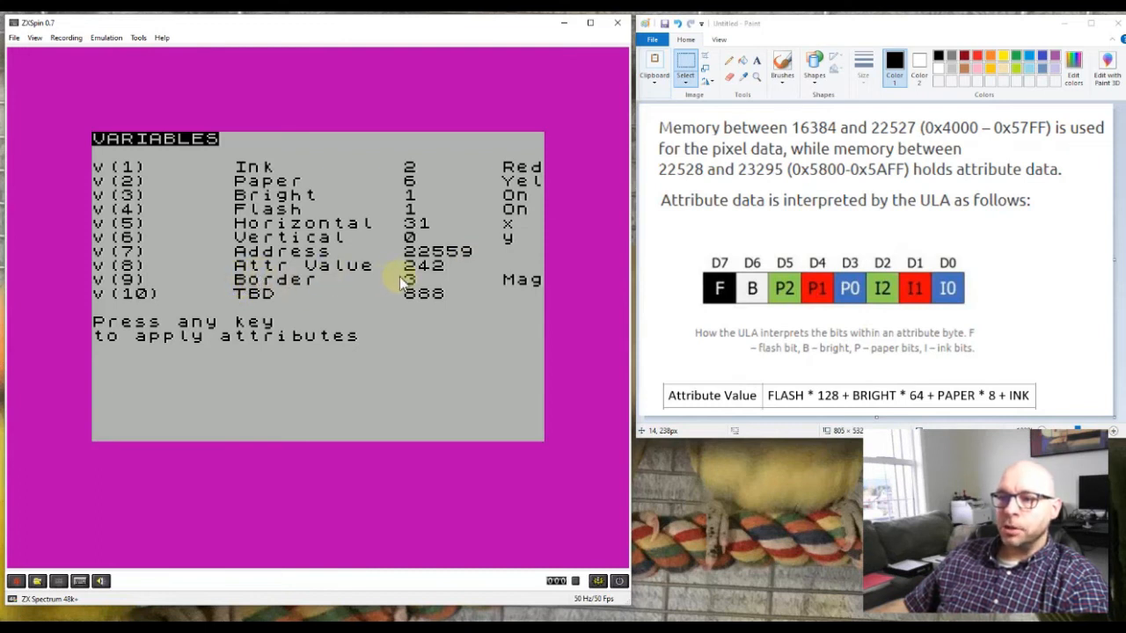
mouse_move(449, 280)
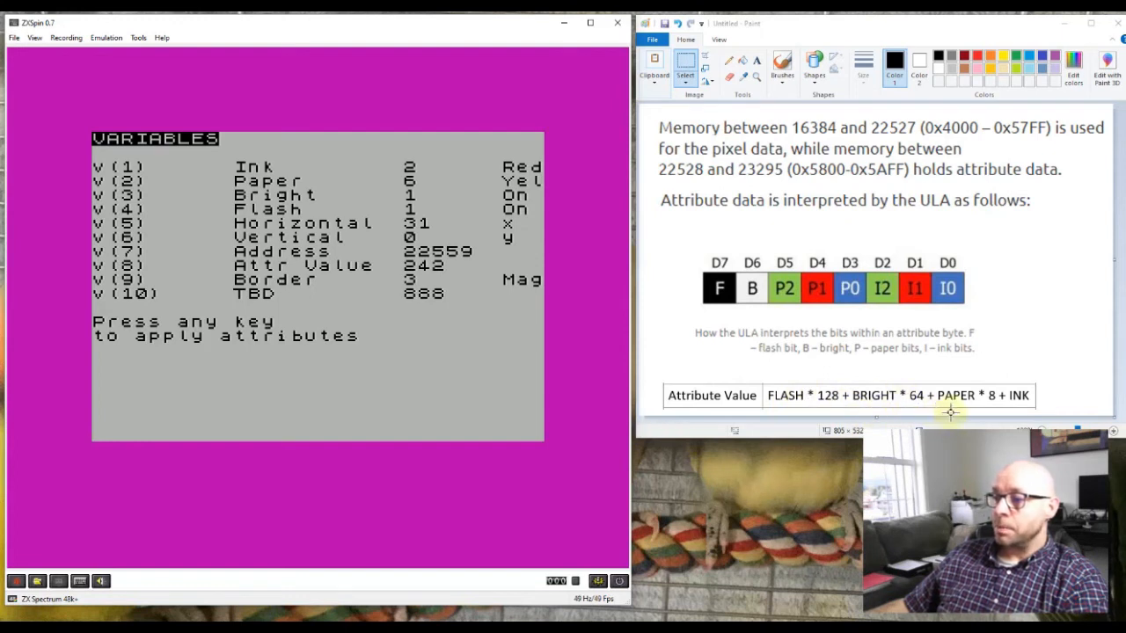
mouse_move(1024, 409)
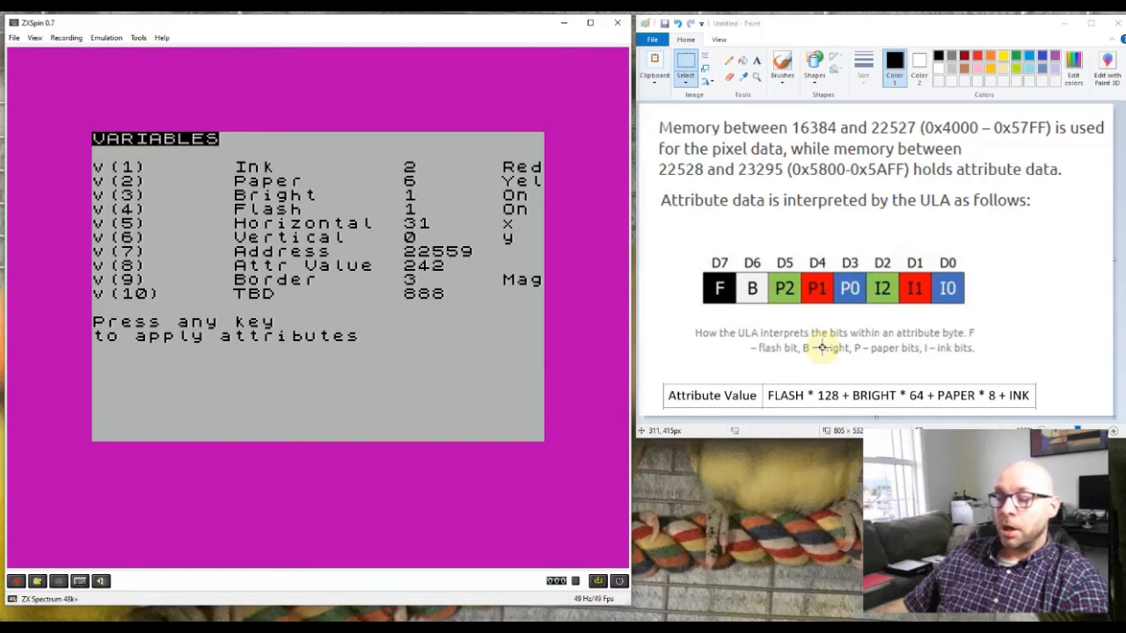
mouse_move(725, 321)
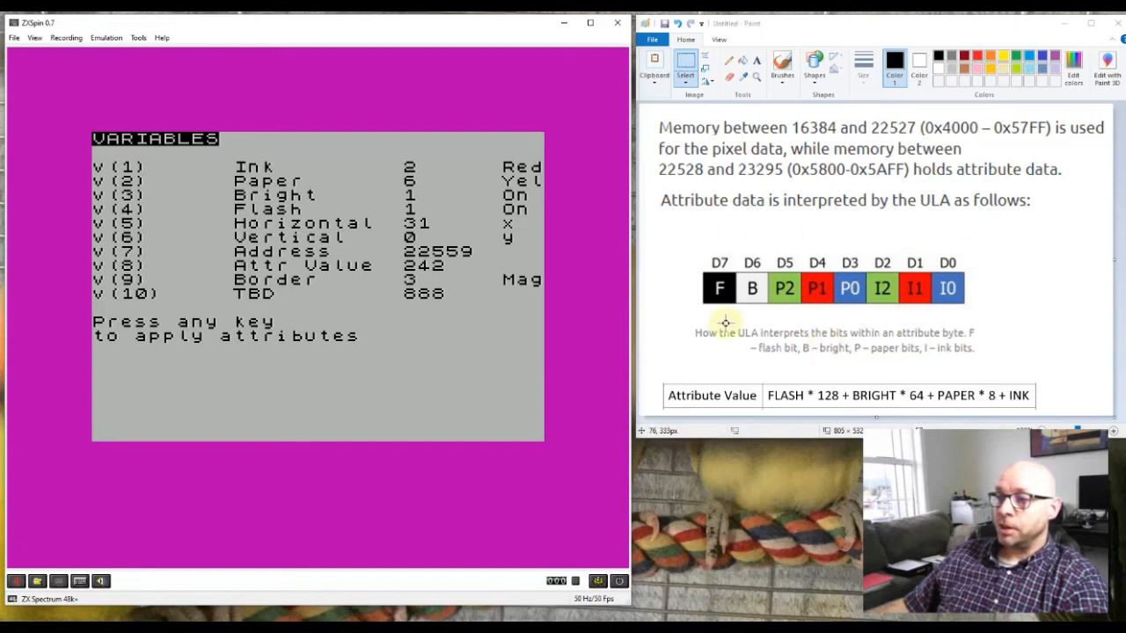
mouse_move(737, 229)
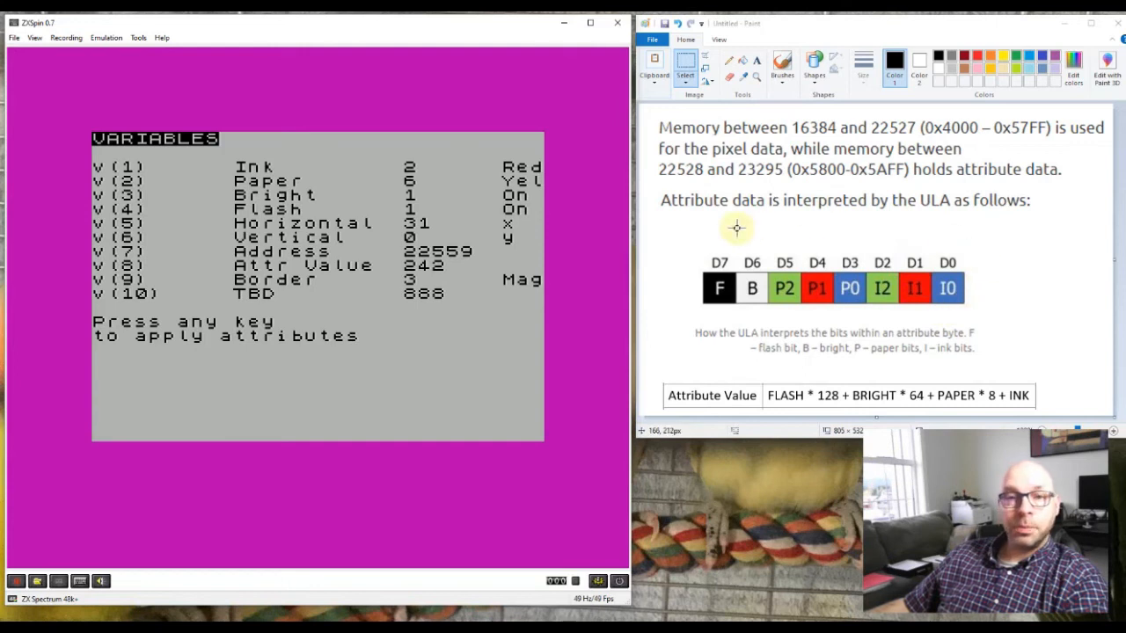
mouse_move(333, 290)
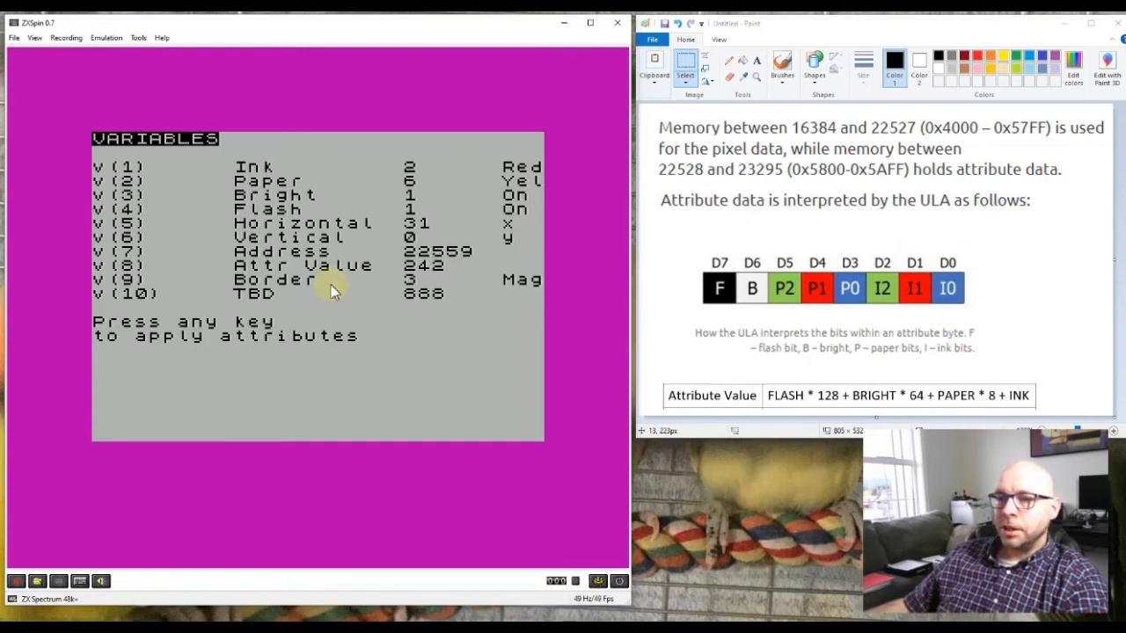
mouse_move(289, 315)
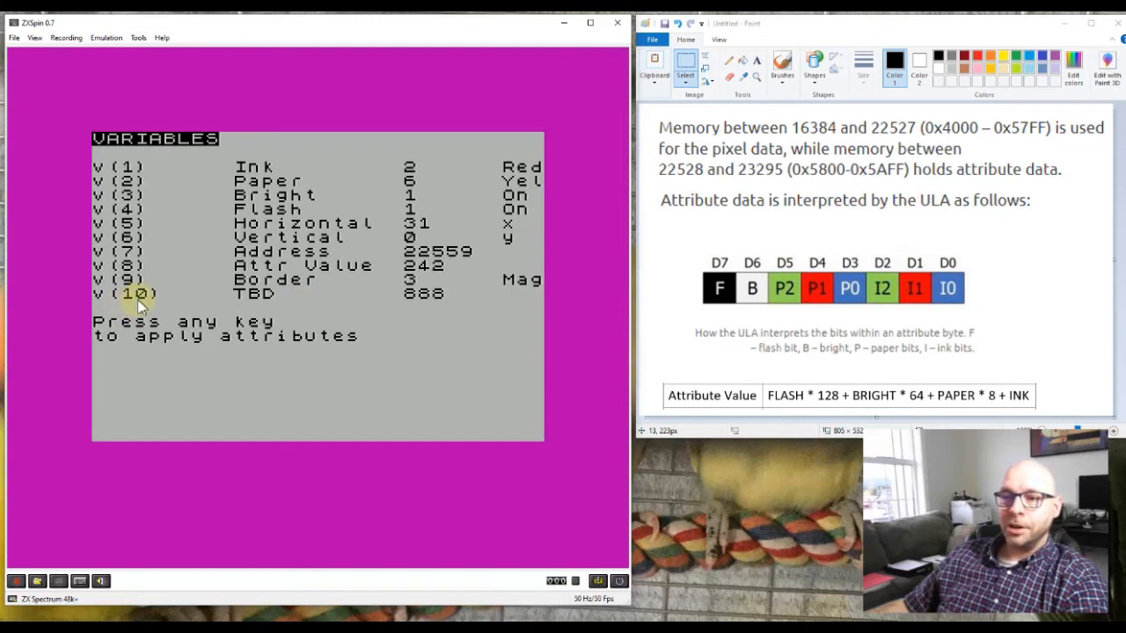
mouse_move(225, 290)
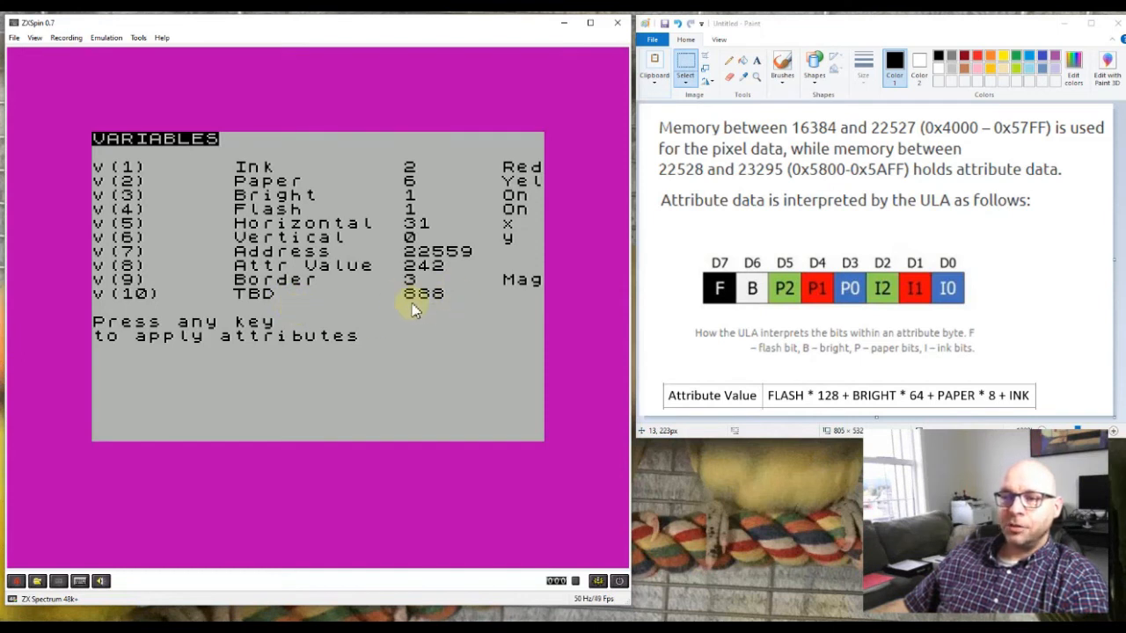
mouse_move(413, 320)
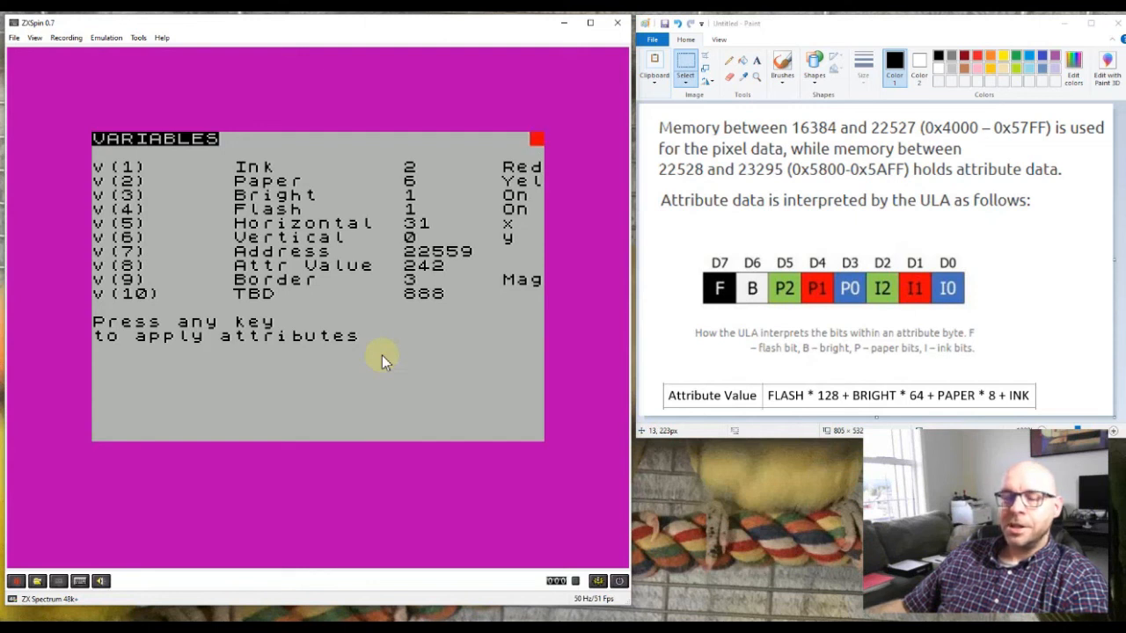
mouse_move(387, 364)
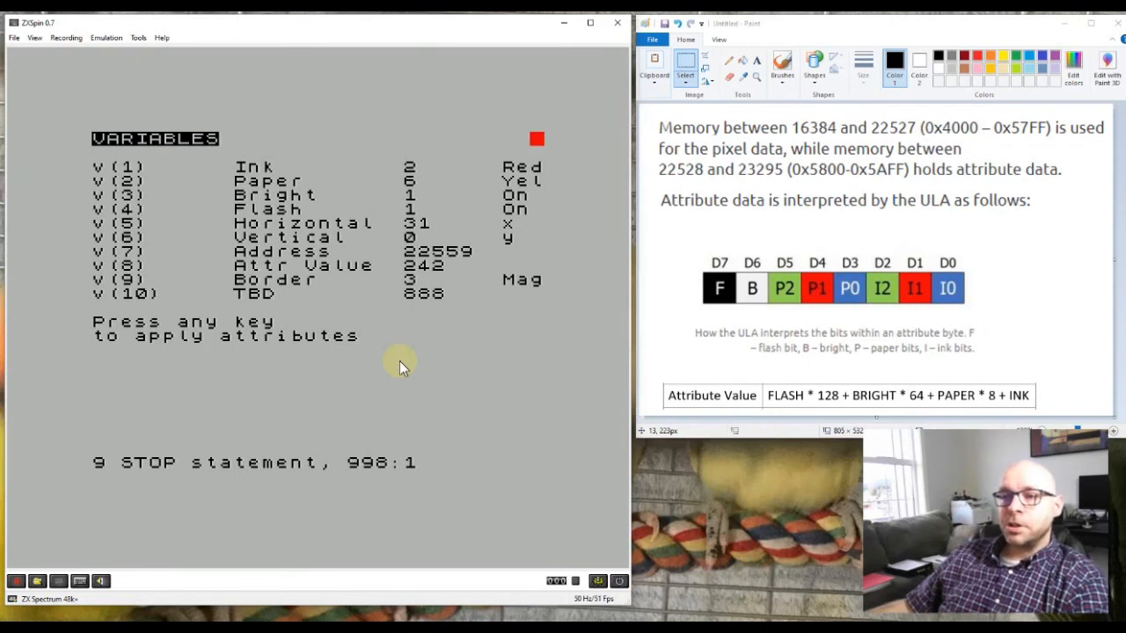
mouse_move(238, 369)
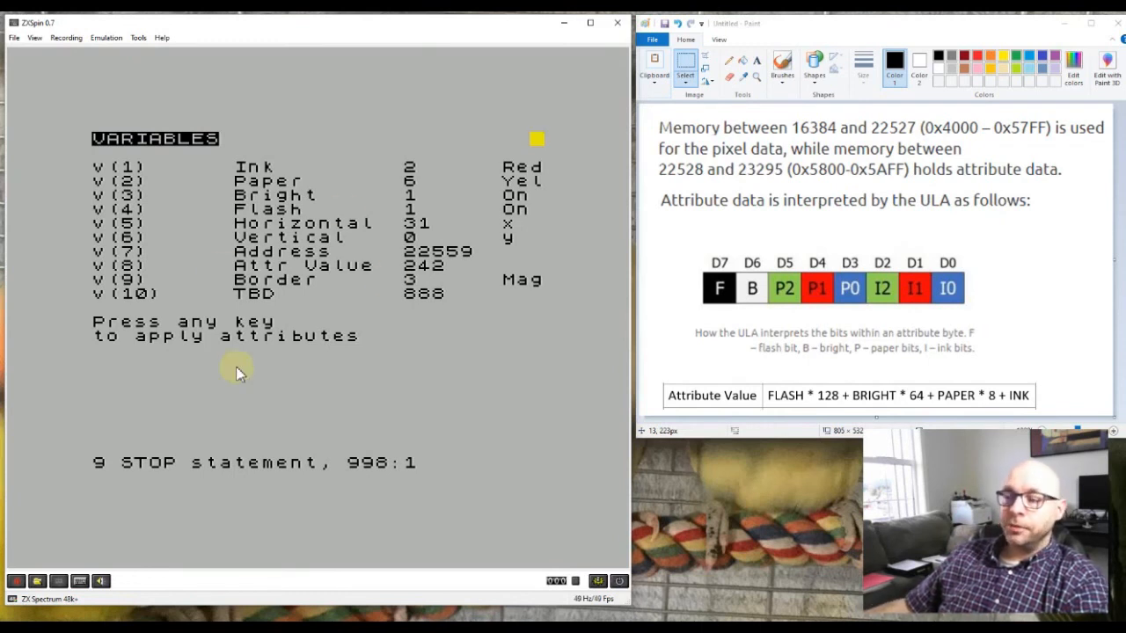
mouse_move(369, 356)
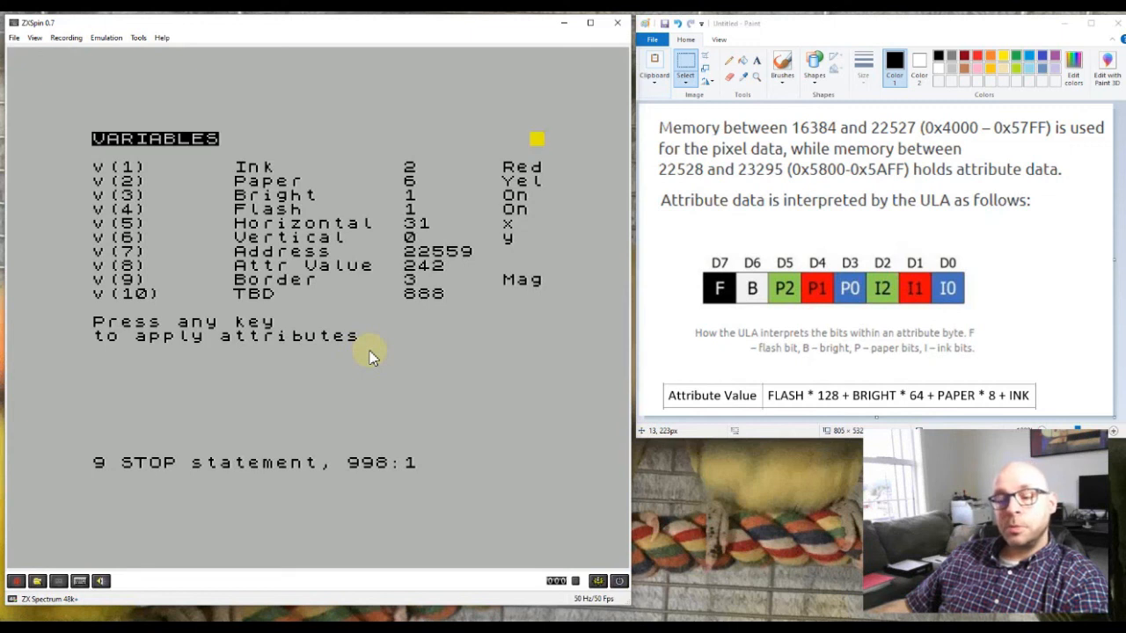